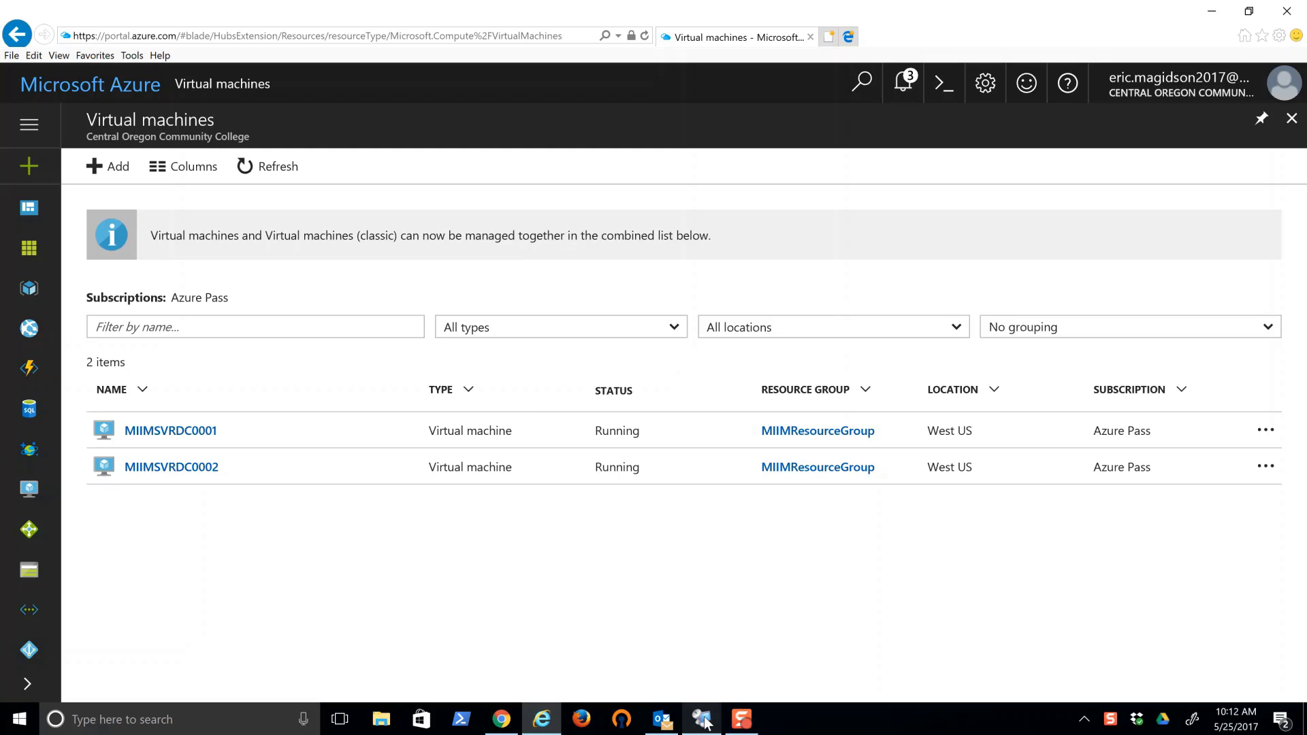
- Return to the Azure virtual machines list and start downloading the MIIMSVRDC0002 connection file
left_click(701, 719)
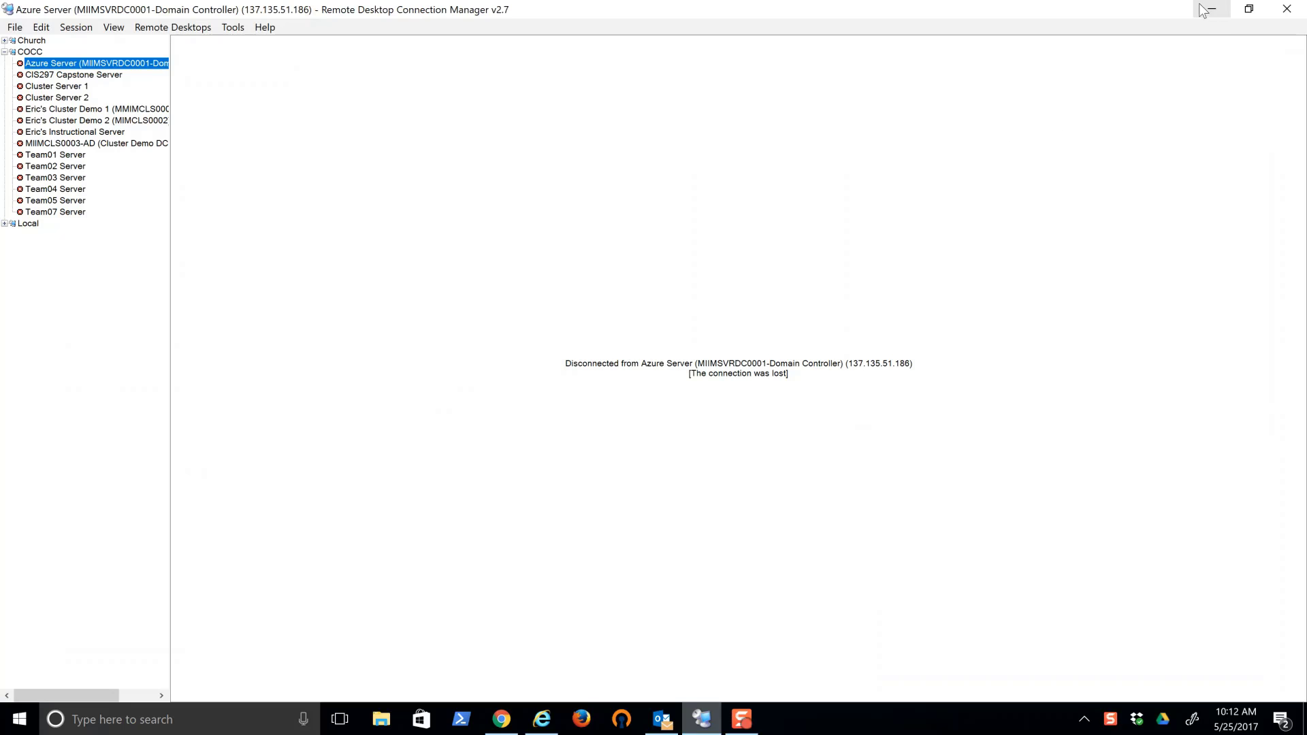
left_click(542, 719)
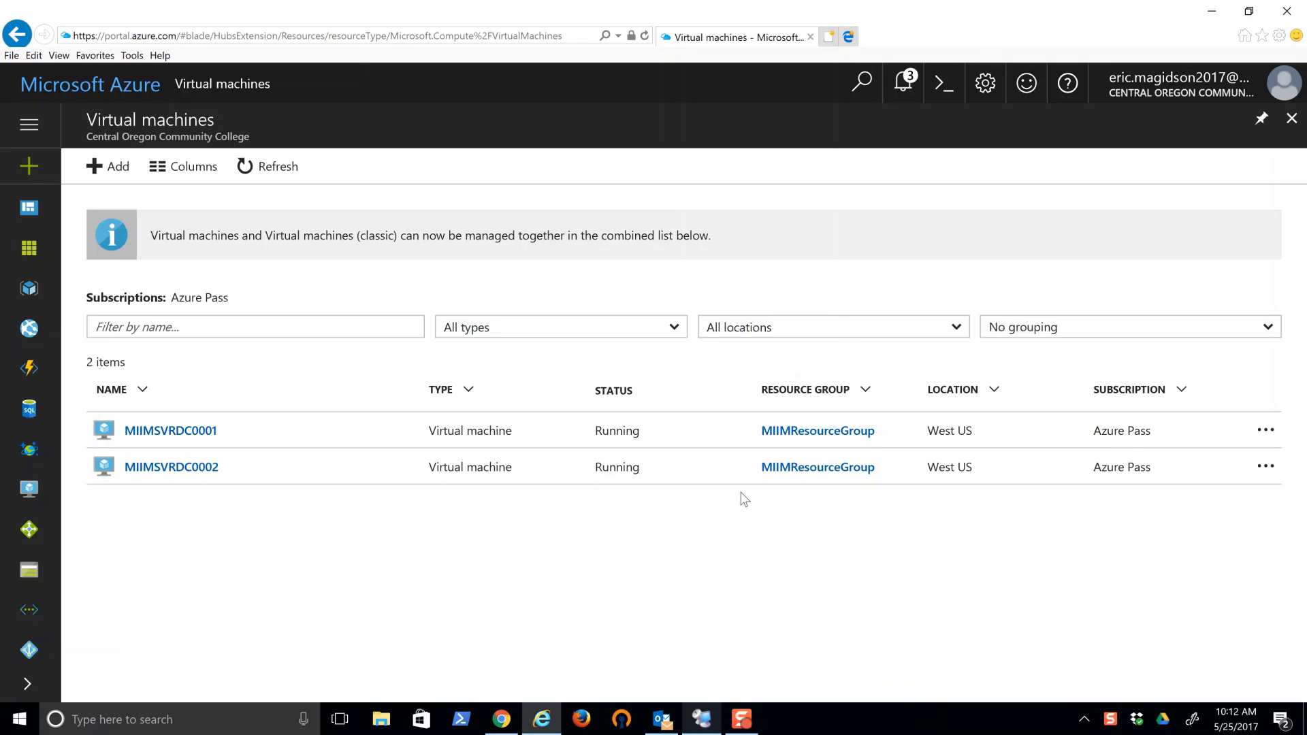
mouse_move(735, 578)
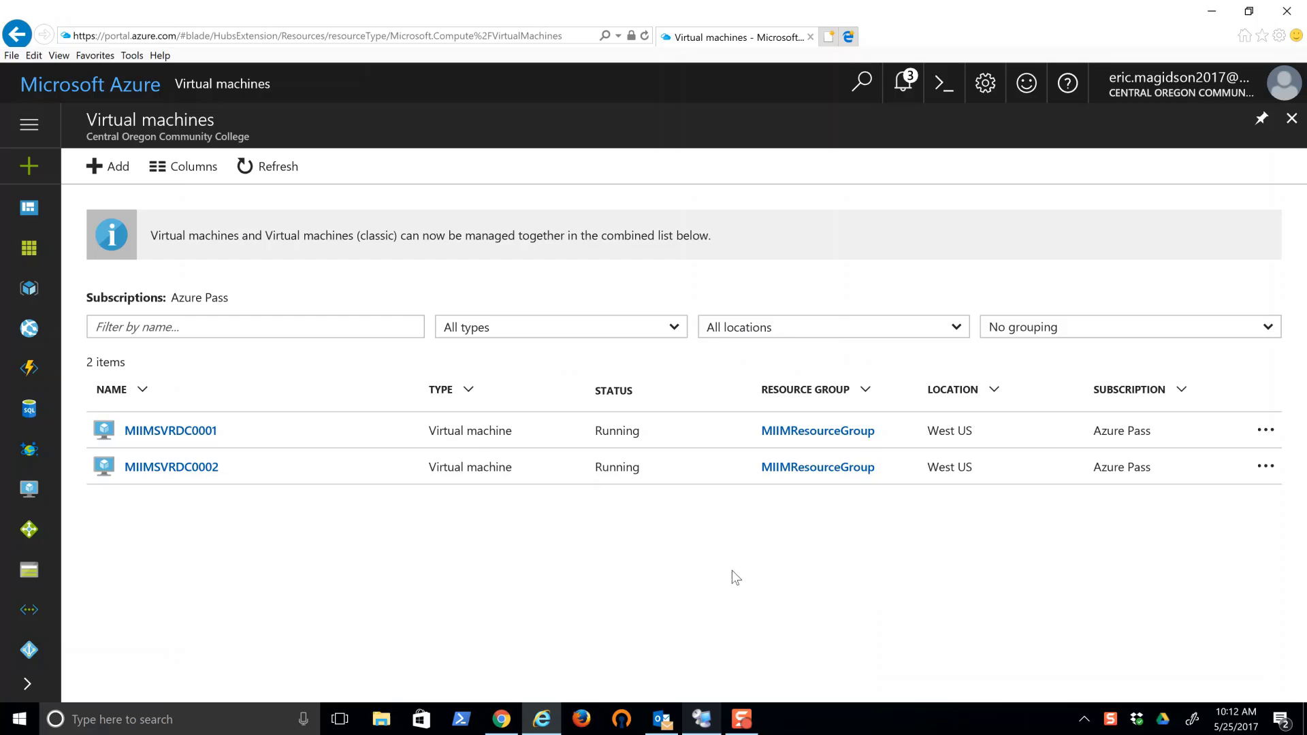
mouse_move(1051, 498)
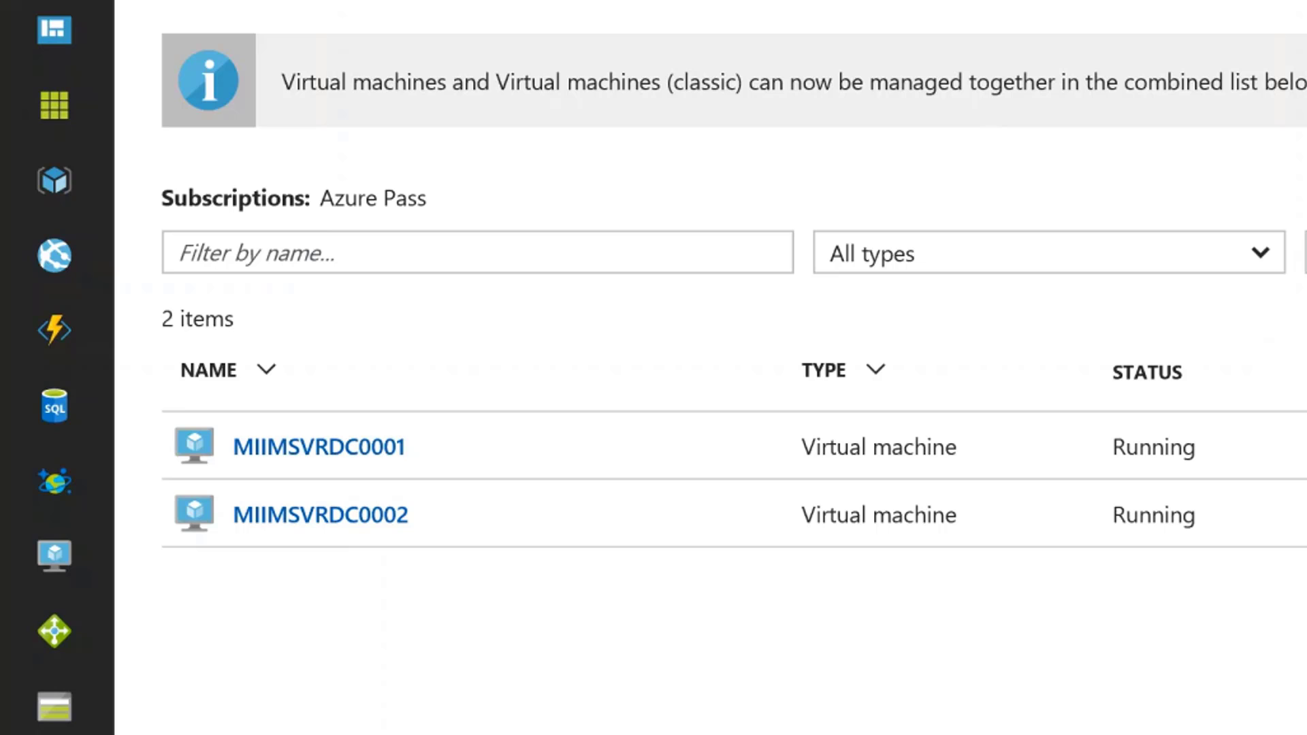
scroll("right", 3)
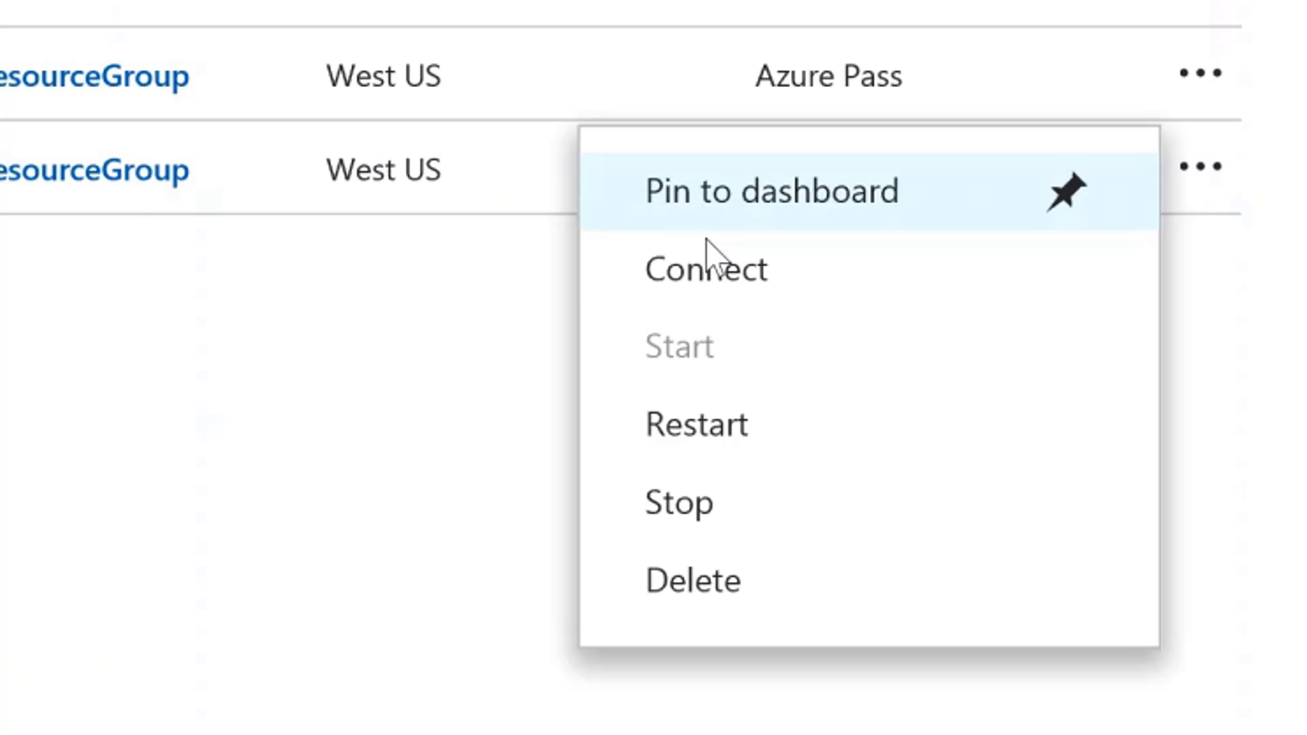
mouse_move(705, 268)
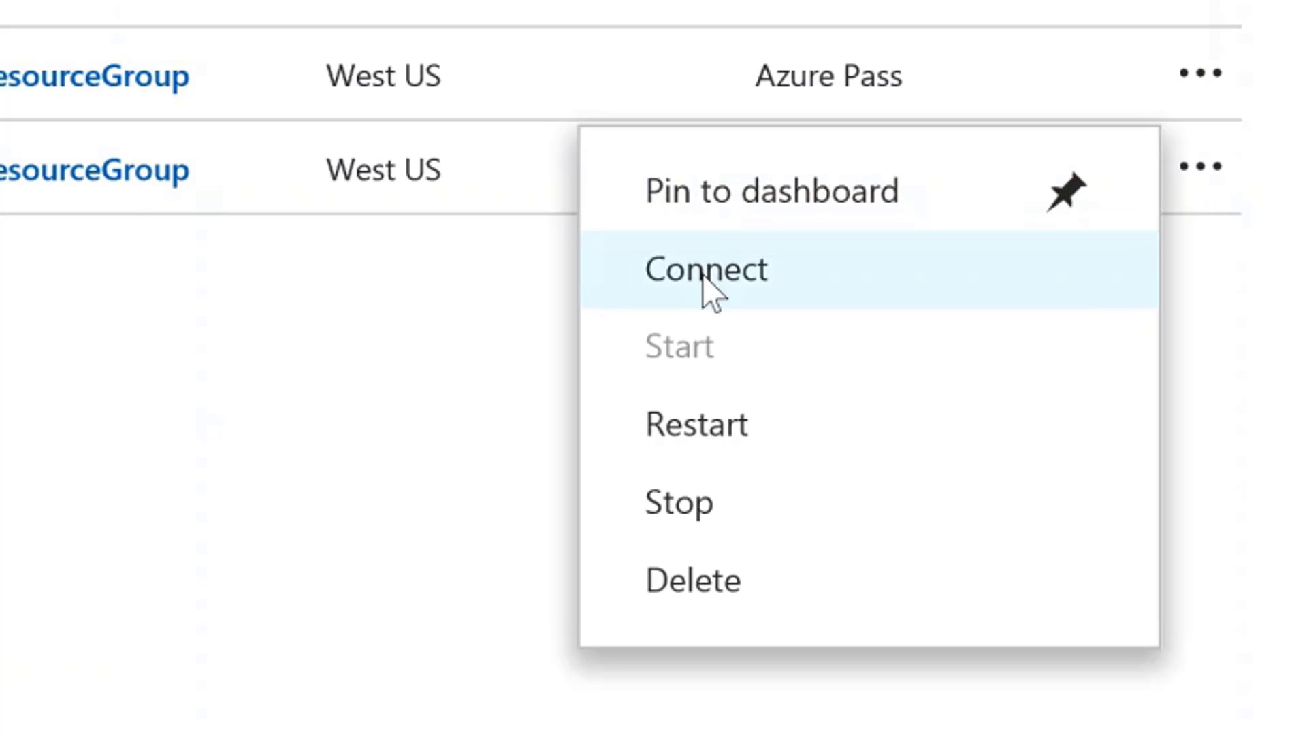
left_click(705, 268)
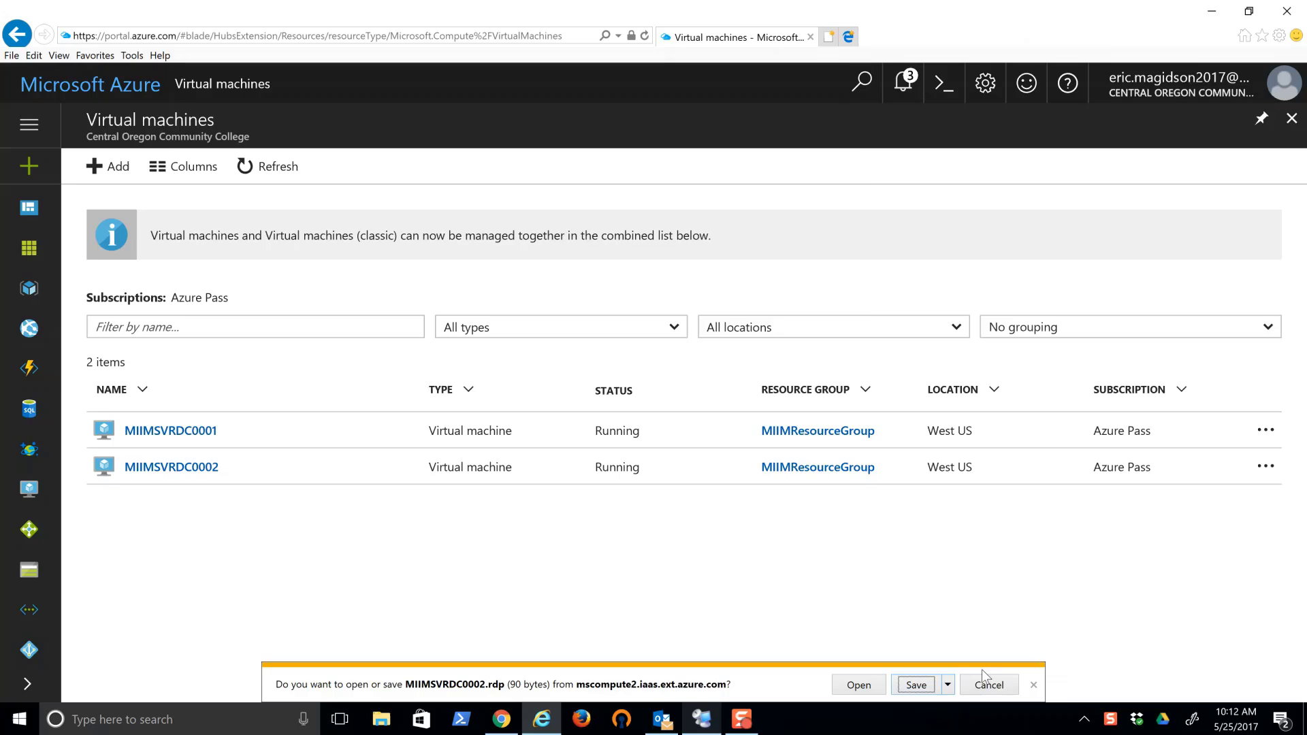
- Save the connection file to the Desktop, replacing the existing MIIMSVRDC0002.rdp
left_click(915, 684)
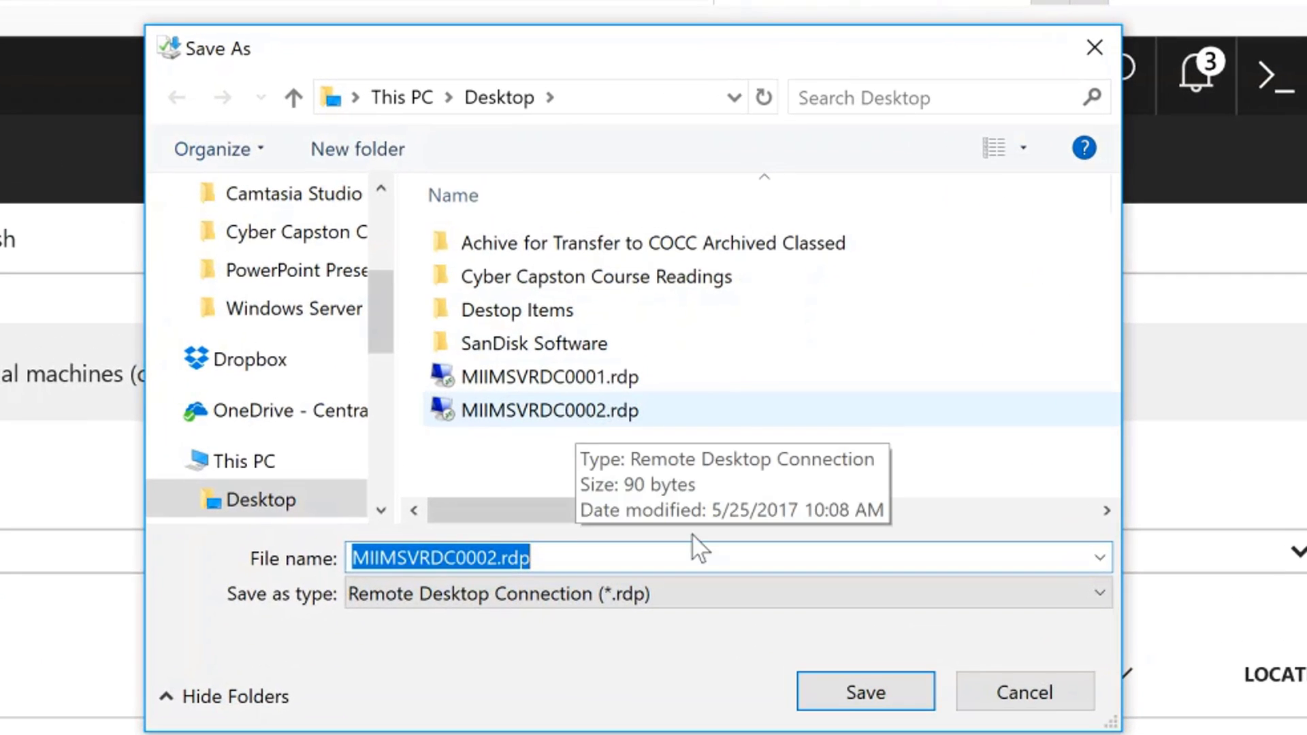
left_click(865, 691)
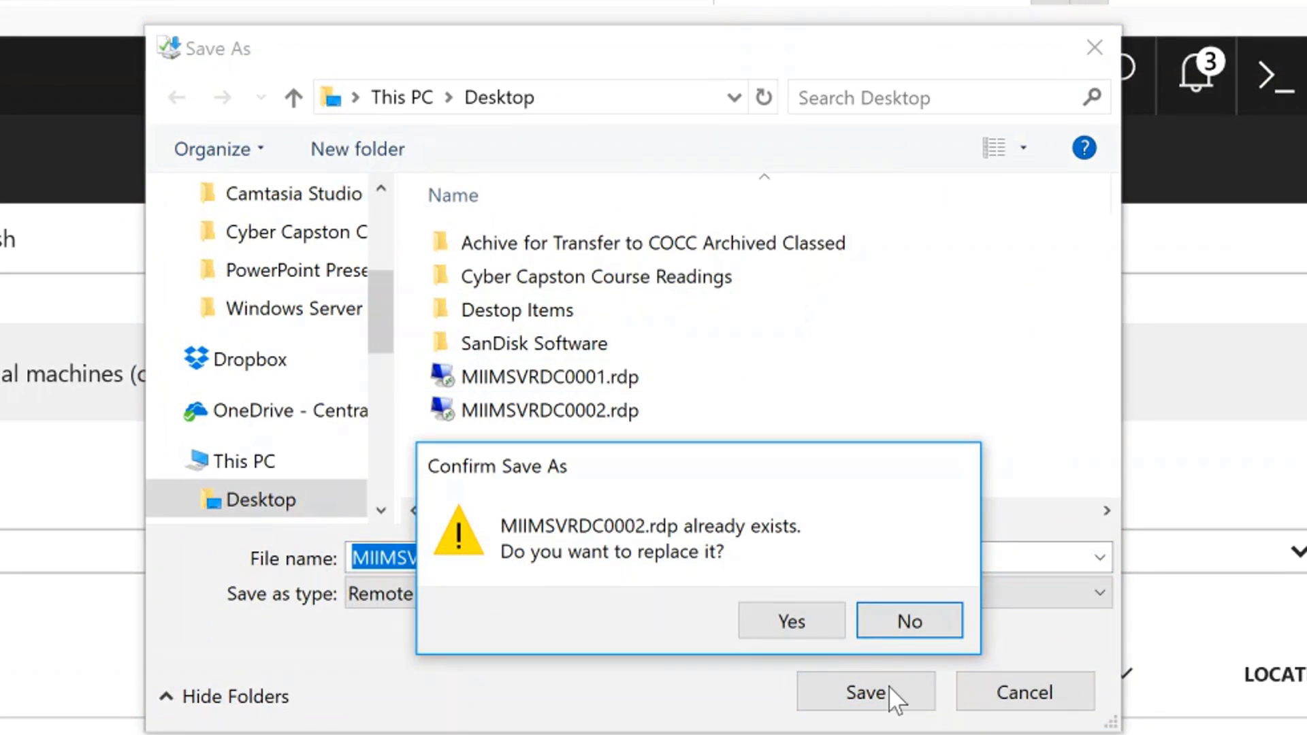
left_click(788, 621)
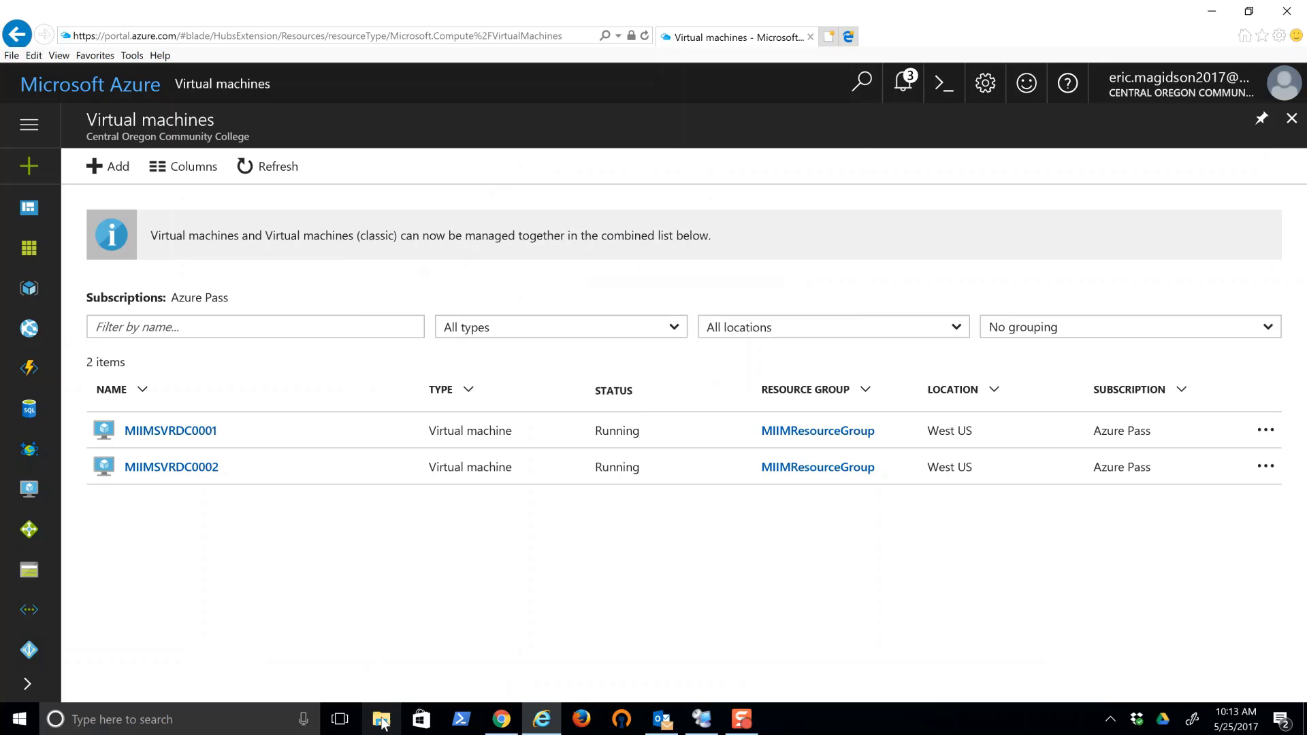
- In File Explorer, open MIIMSVRDC0002.rdp from the Desktop to reveal its address 138.91.251.148:3389
left_click(381, 718)
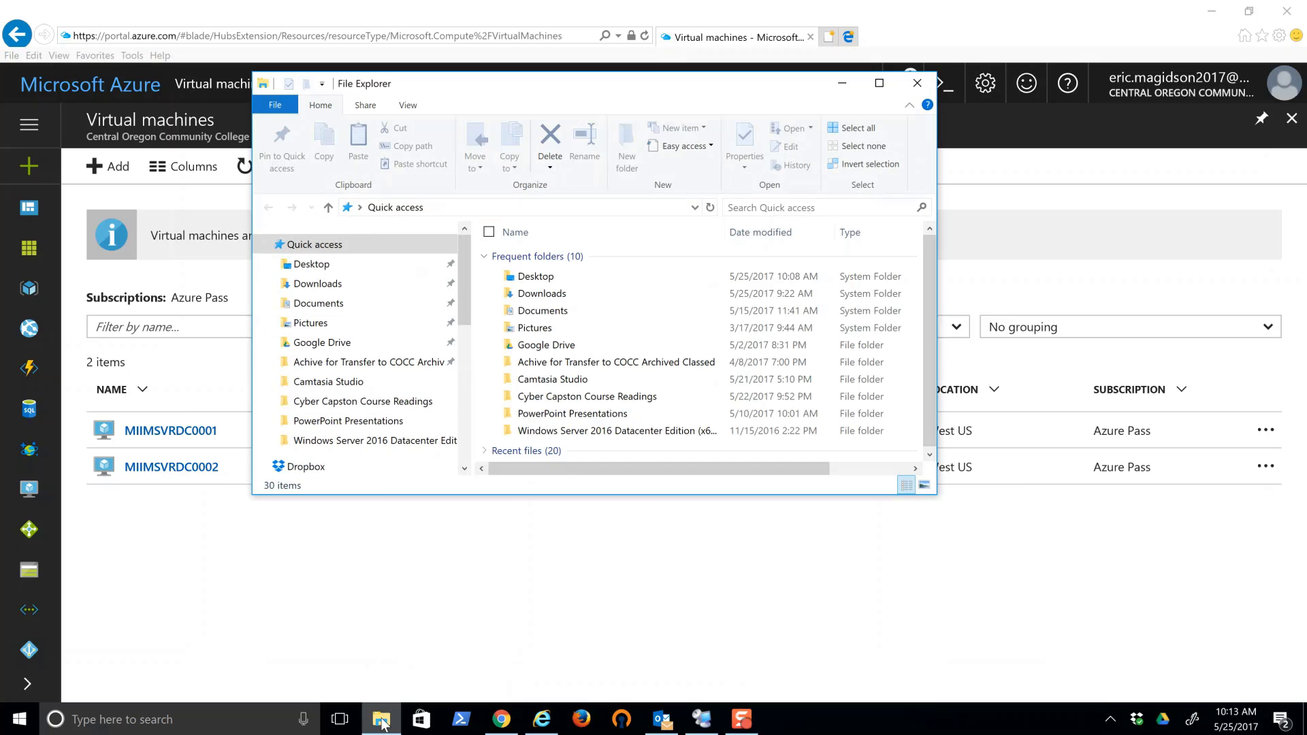
left_click(535, 276)
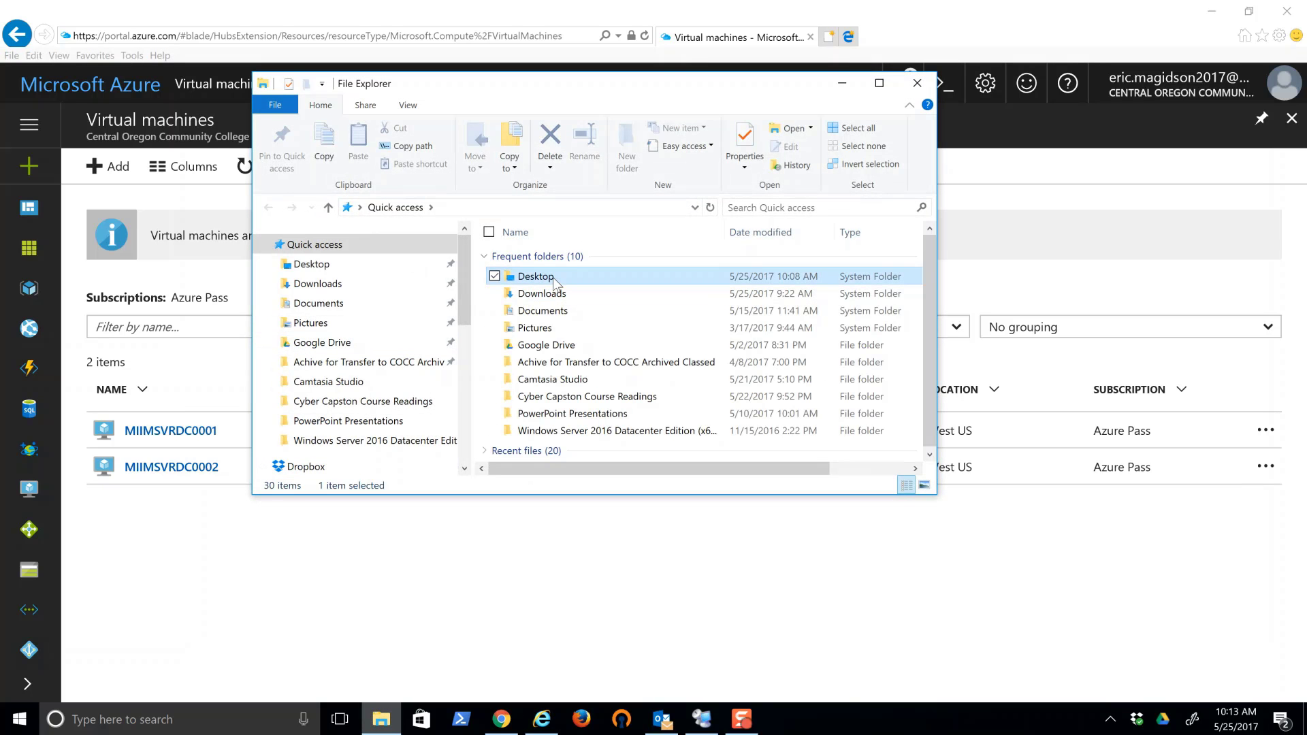
double_click(537, 276)
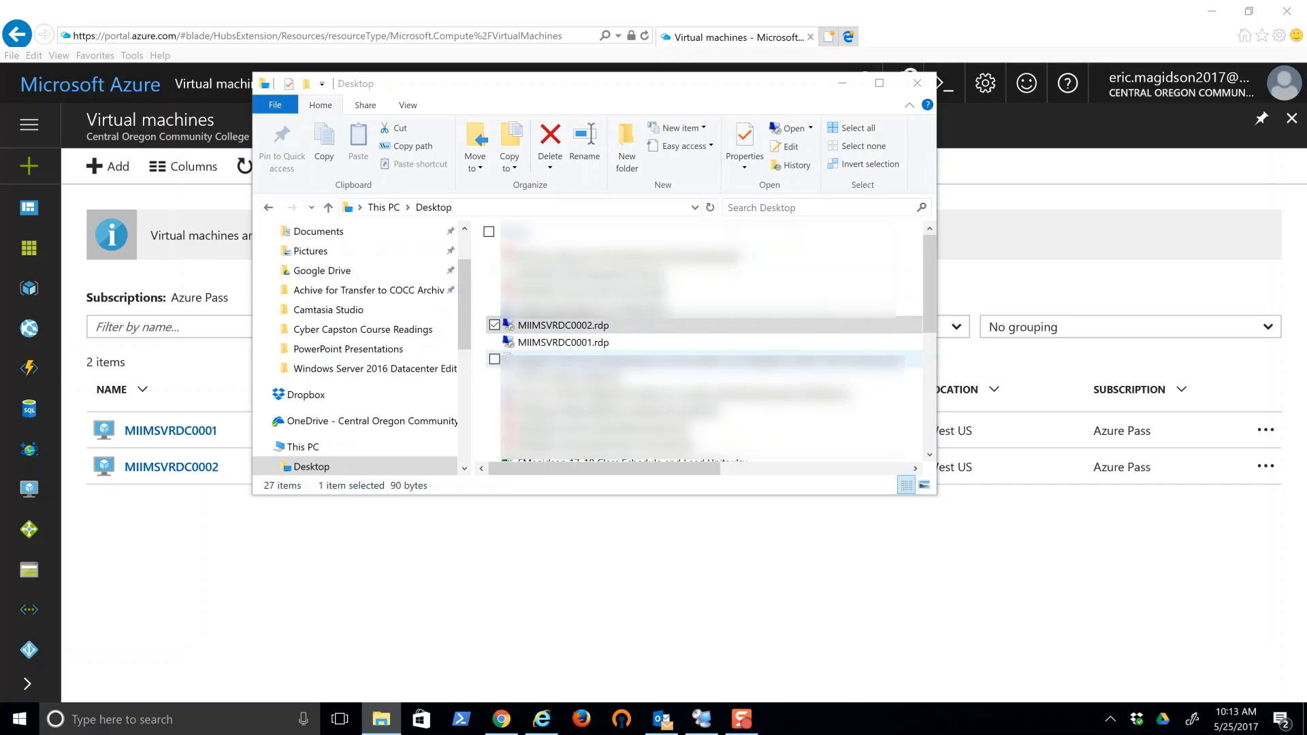
double_click(554, 324)
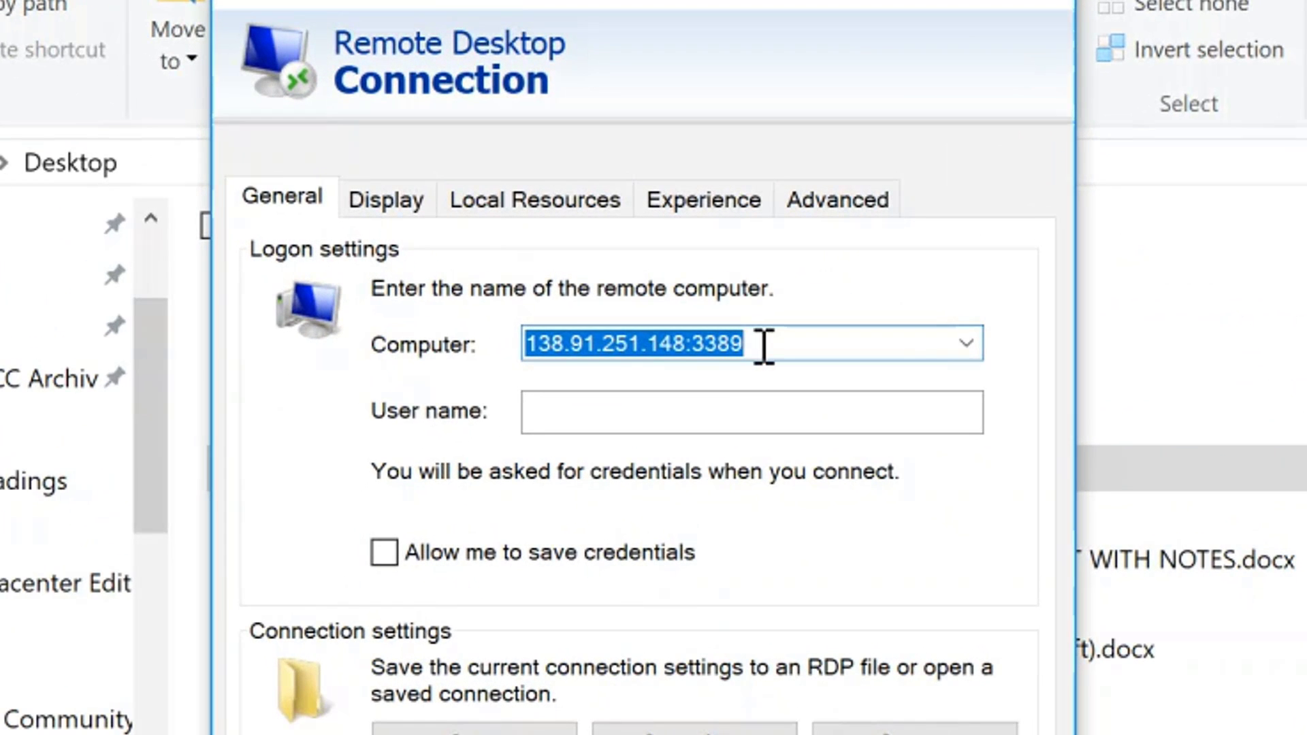
mouse_move(525, 384)
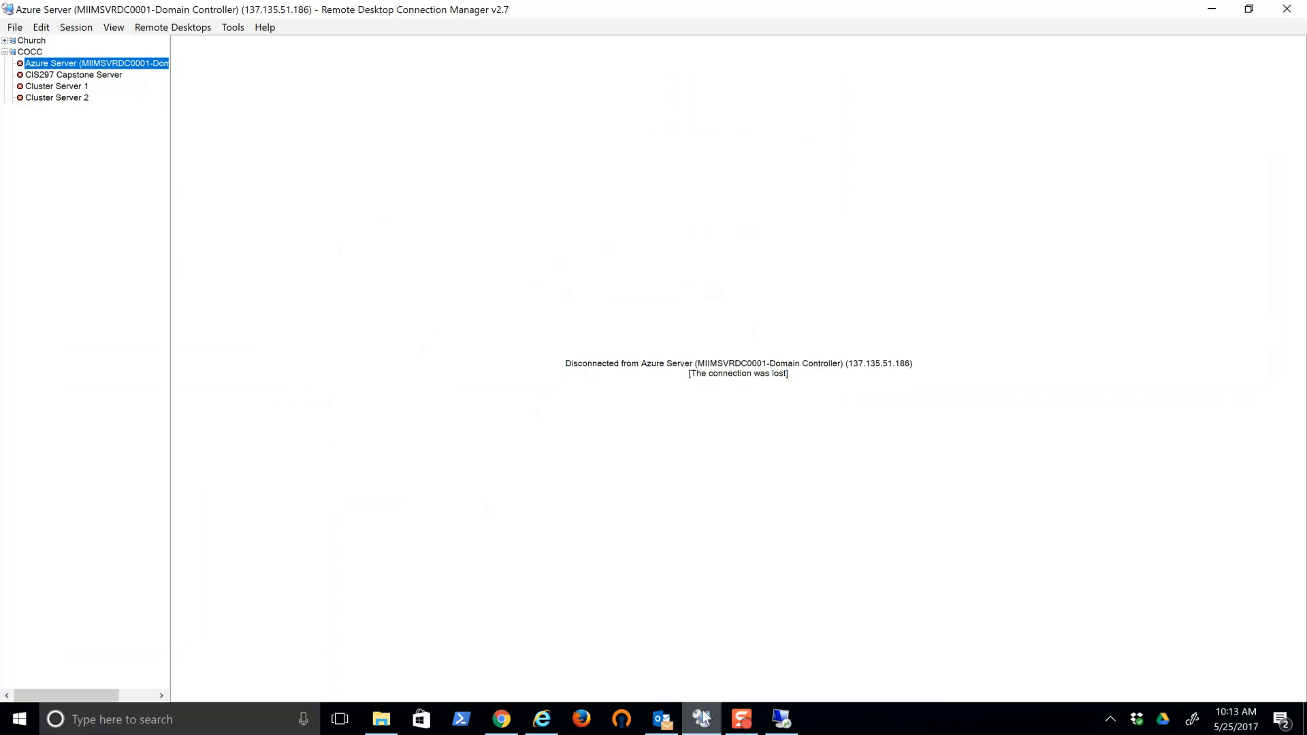
- Add a new server to the COCC group with address 138.91.251.148:3389
left_click(4, 52)
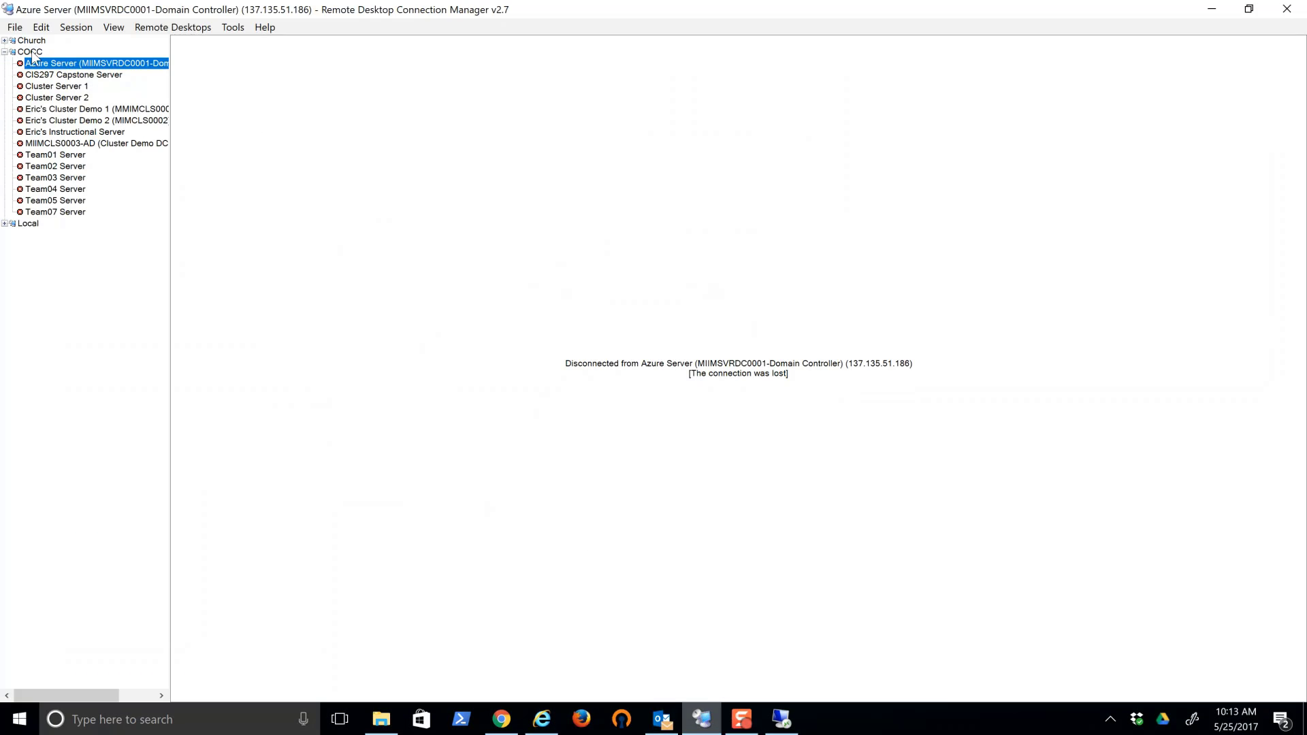
right_click(31, 51)
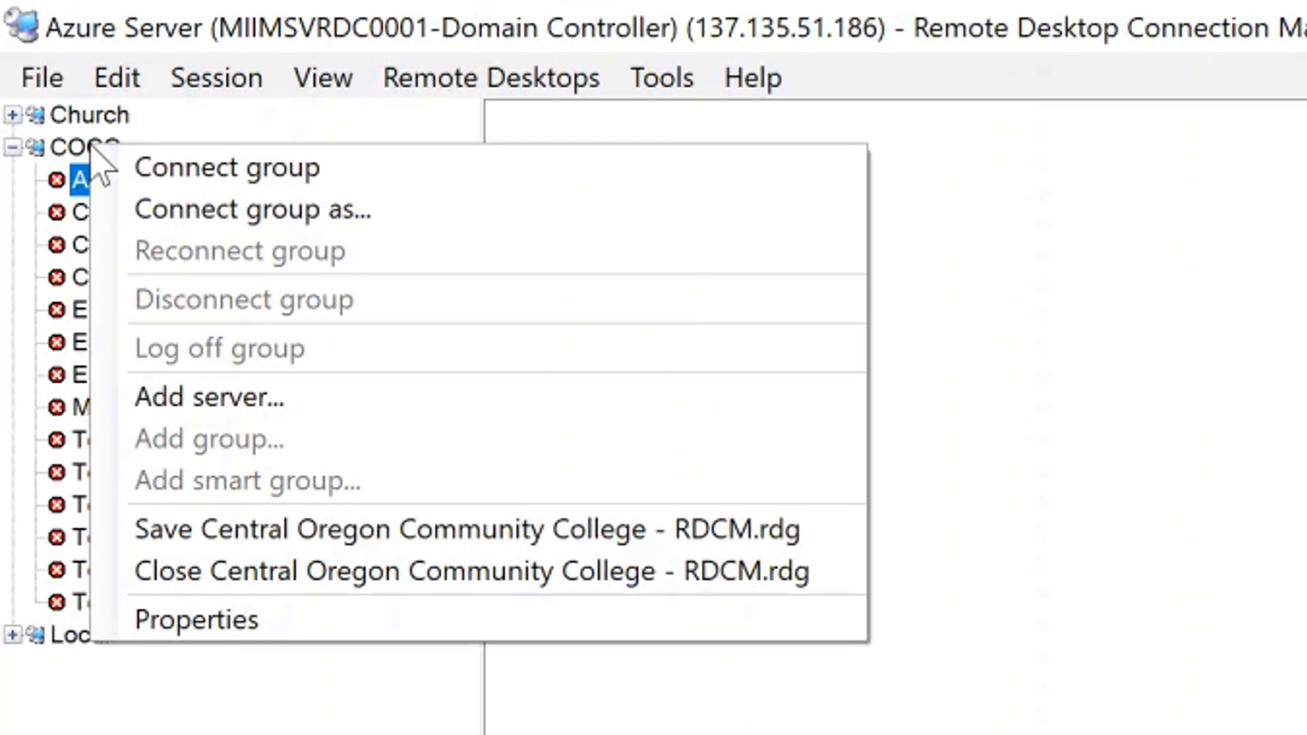
left_click(208, 396)
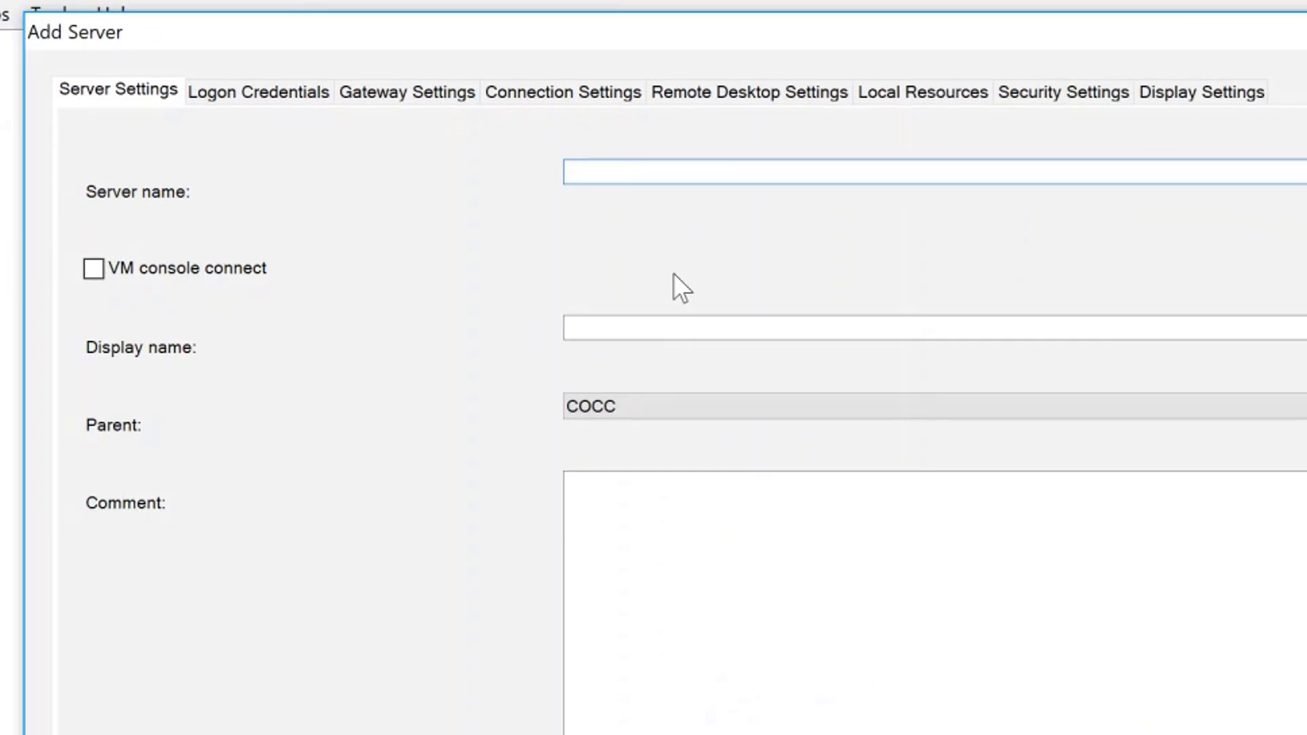
type("138.91.251.148:3389")
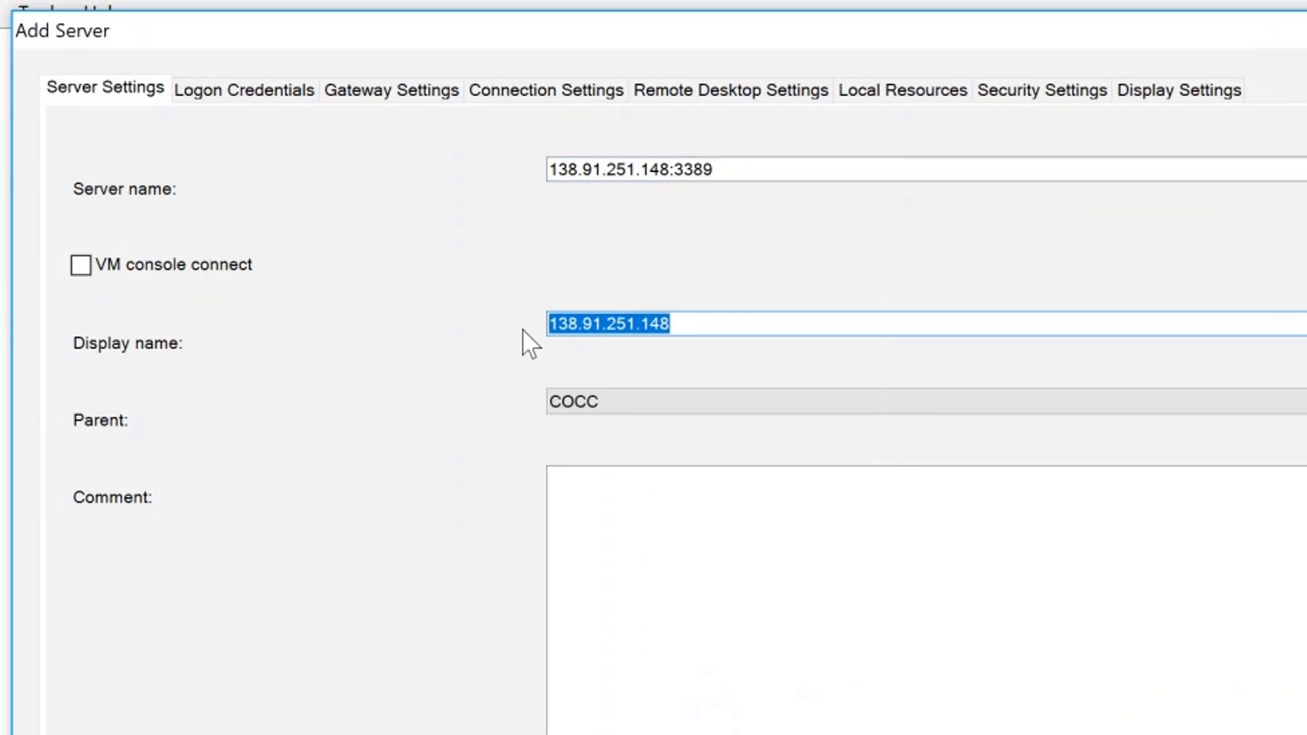
- Set the display name to 'Azure Server (MIIMDC0002 - Domain Controller)'
type("Azure")
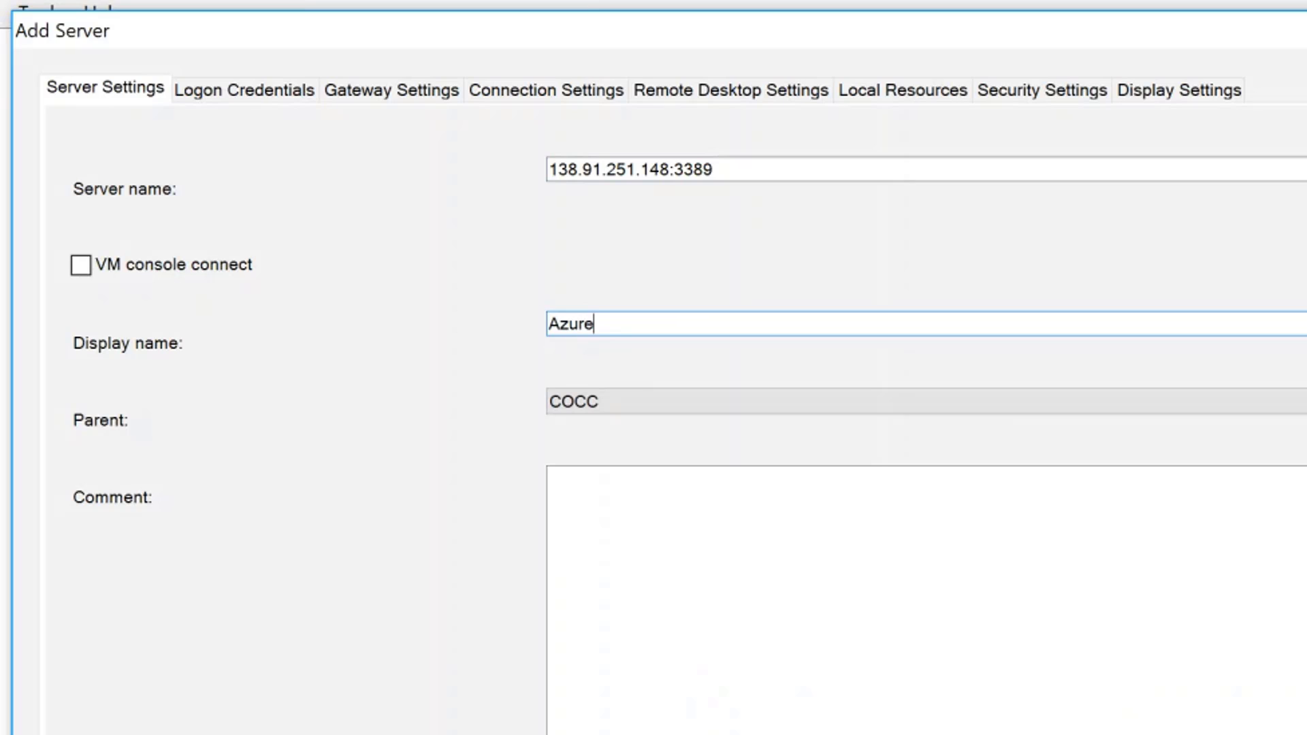
type("Server")
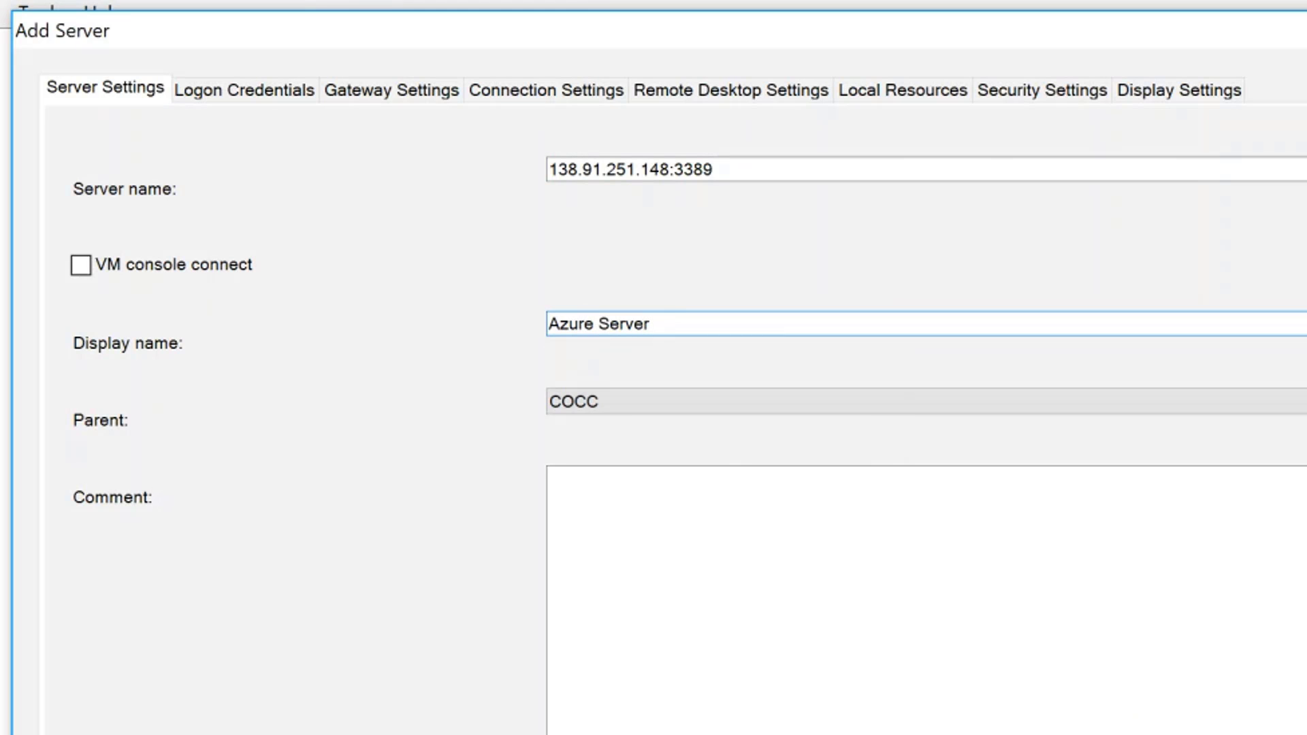
type("(MIIMDC")
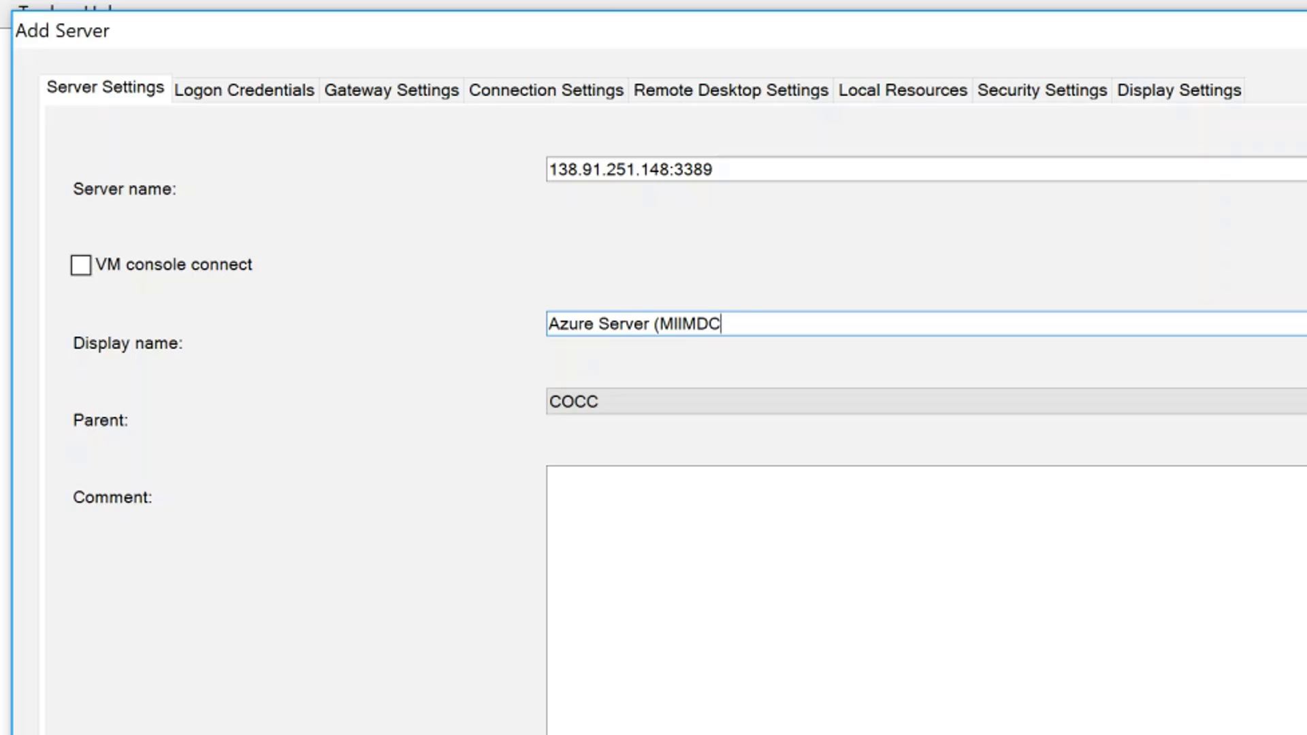
type("0002 -")
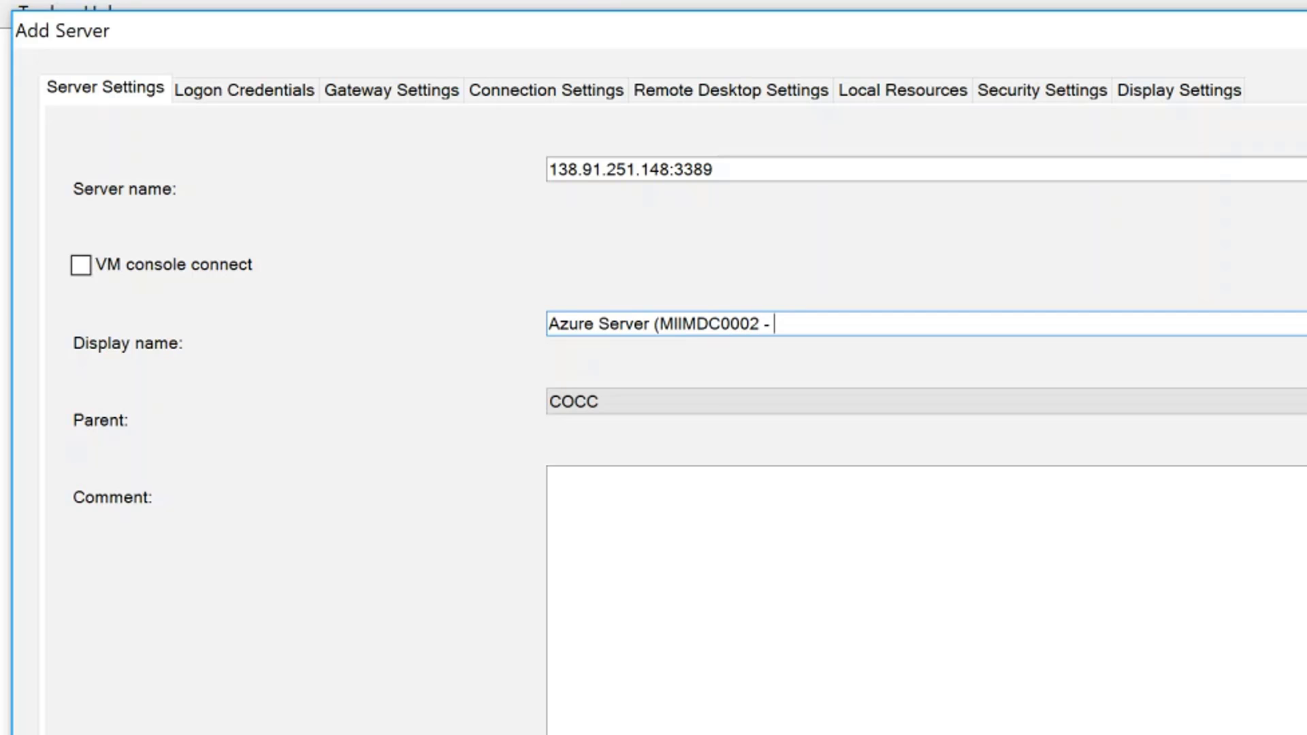
type("Domain Conr")
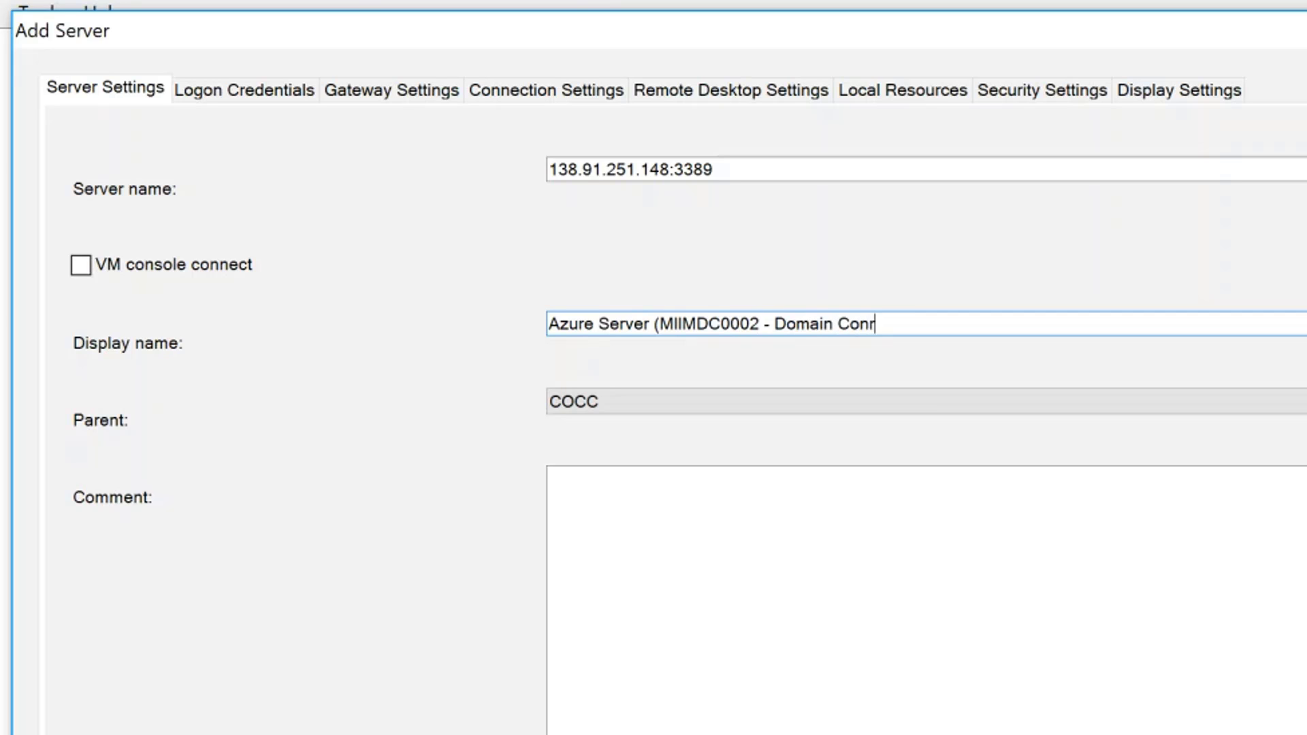
type("troller)")
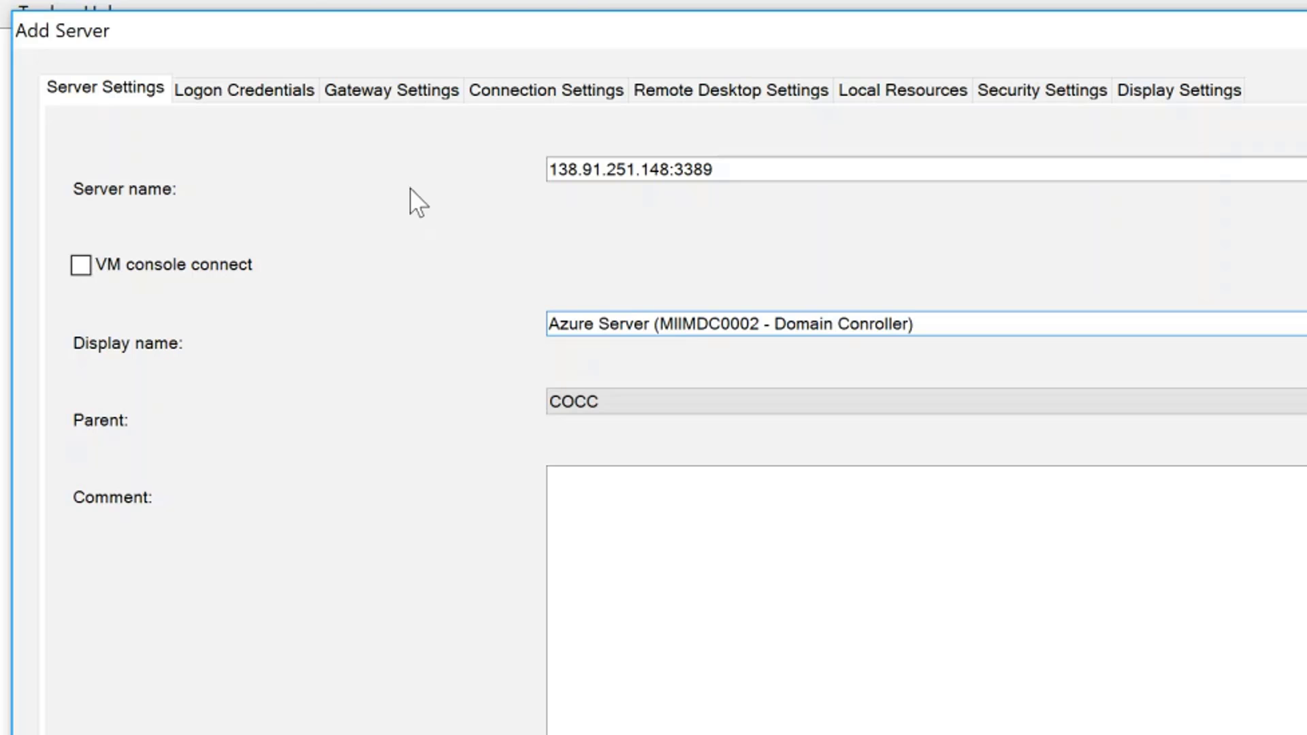
mouse_move(895, 194)
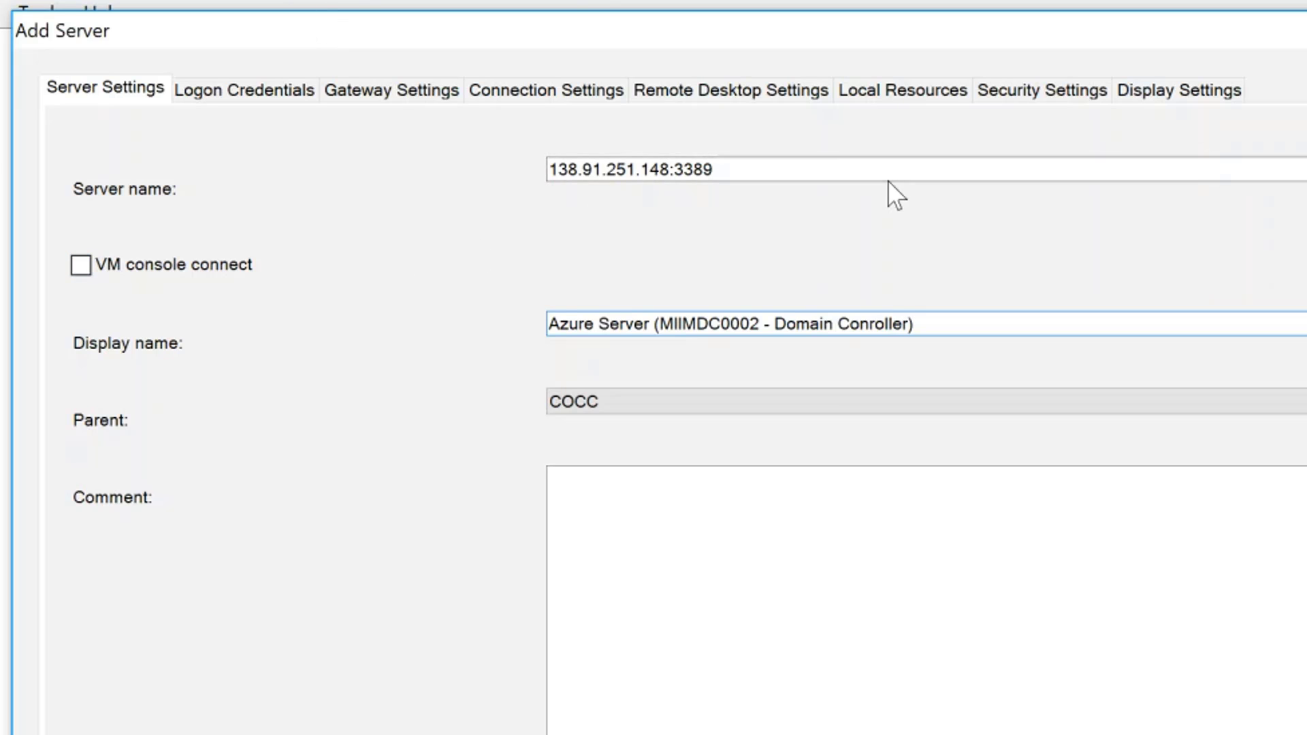
- Stop inheriting remote desktop settings and make the session full screen
left_click(730, 89)
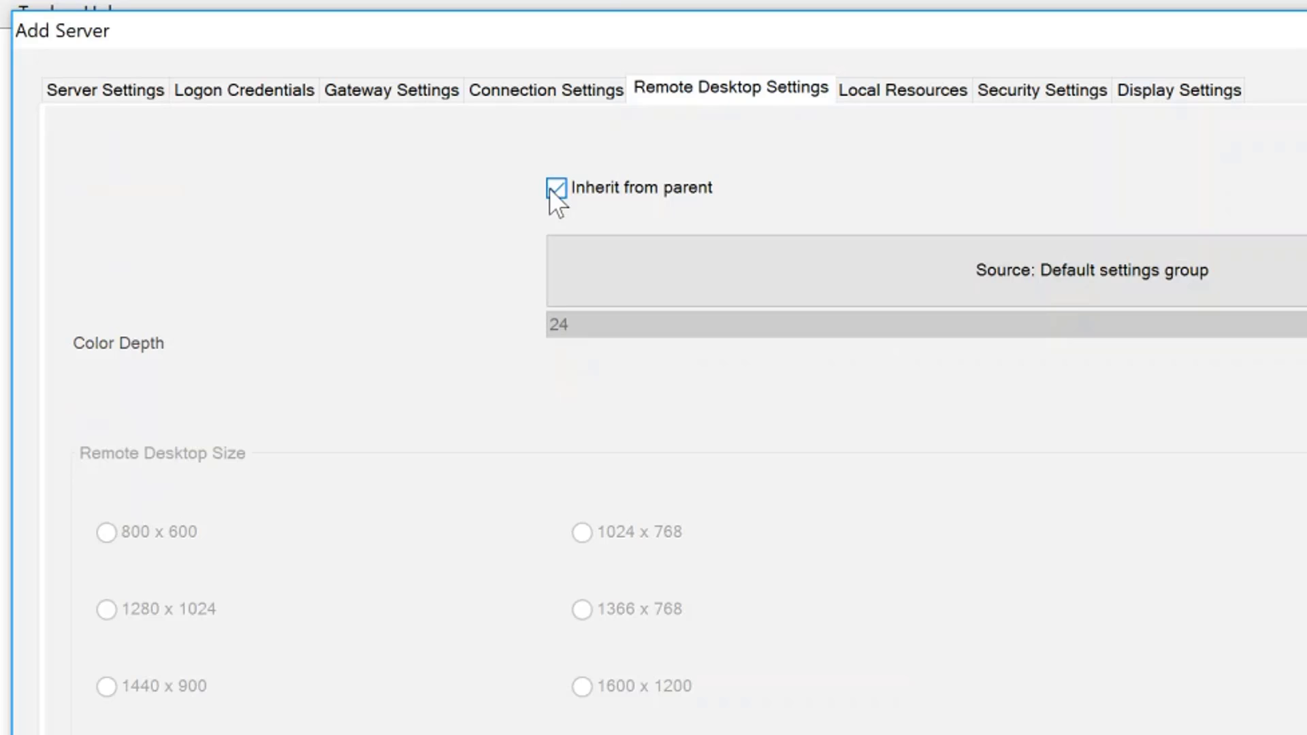
left_click(554, 188)
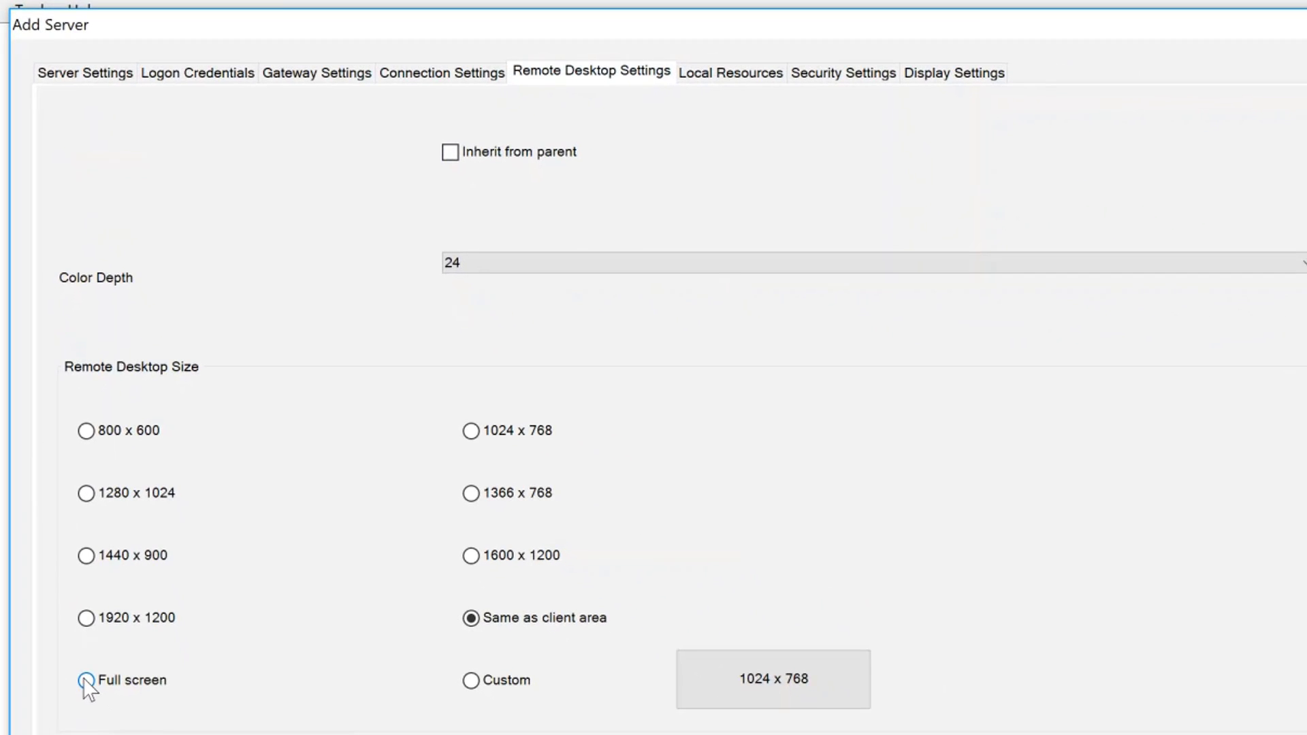
left_click(86, 680)
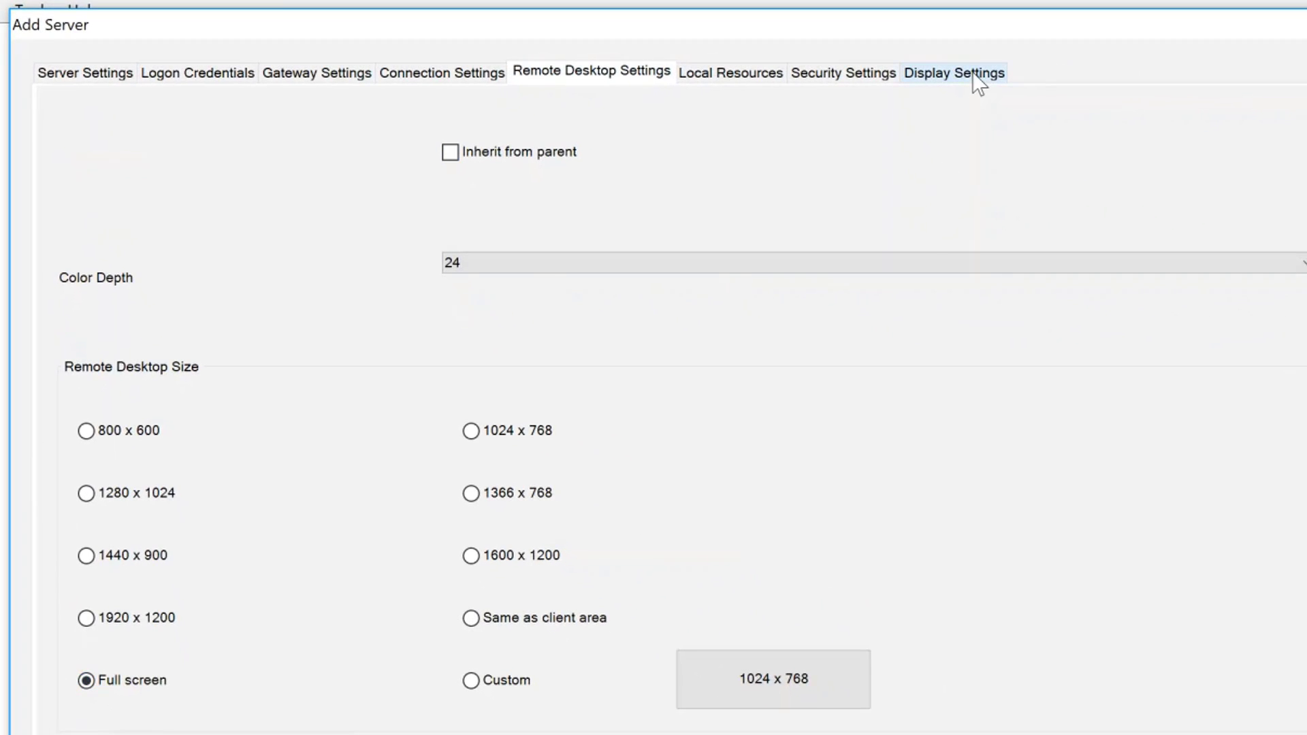
- Scale docked and undocked sessions to fit the window, then add the server to COCC
left_click(953, 72)
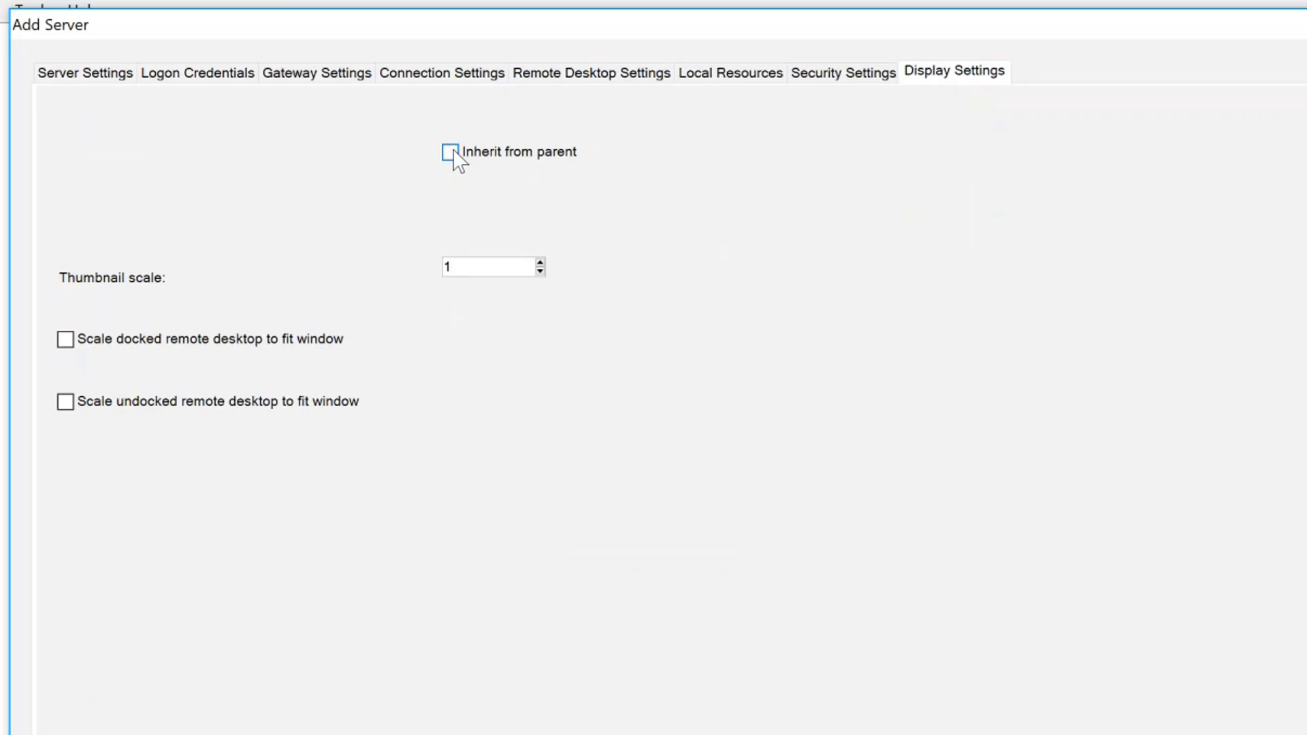
left_click(63, 339)
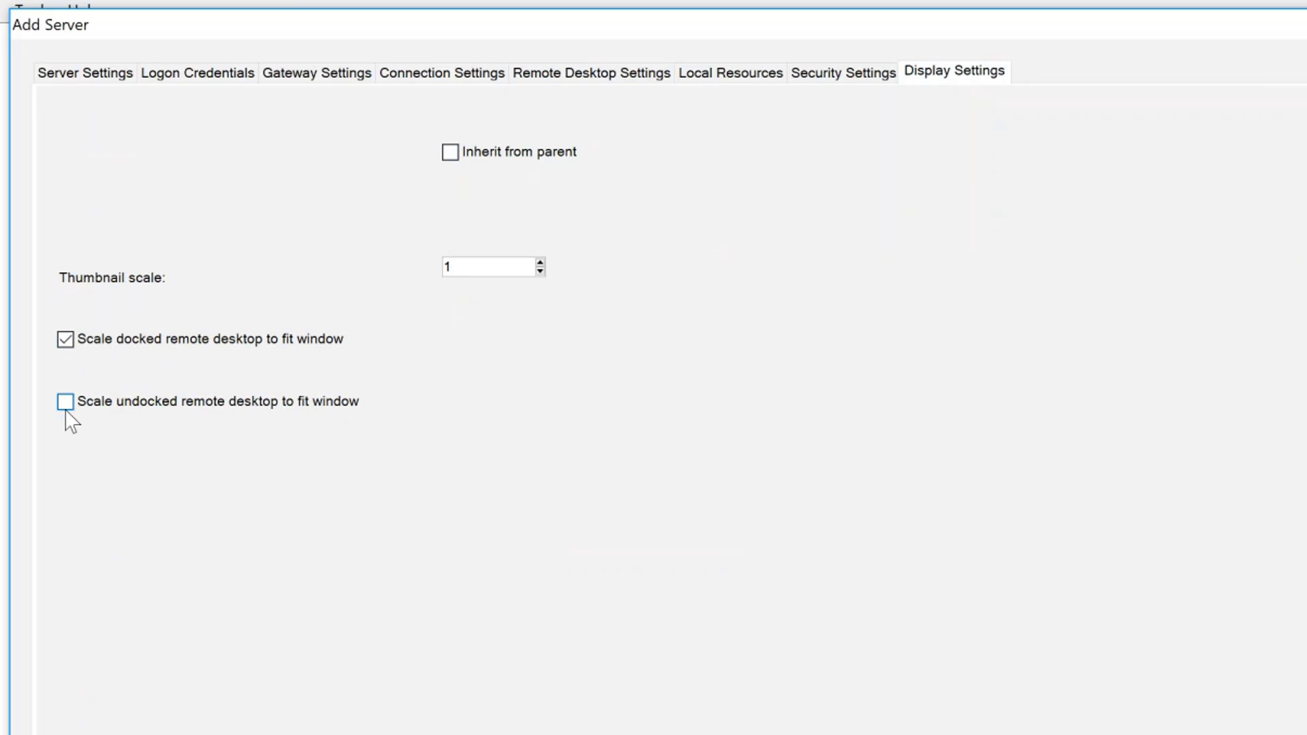
left_click(65, 400)
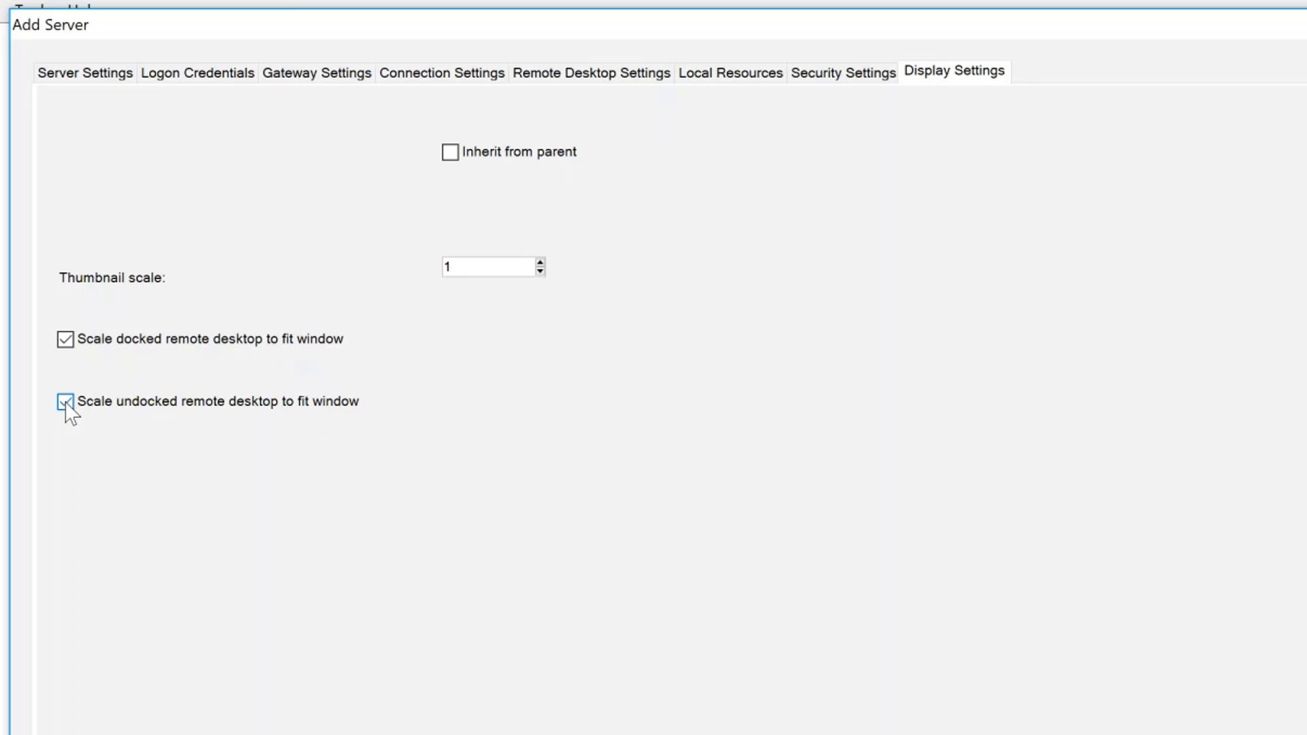
left_click(66, 402)
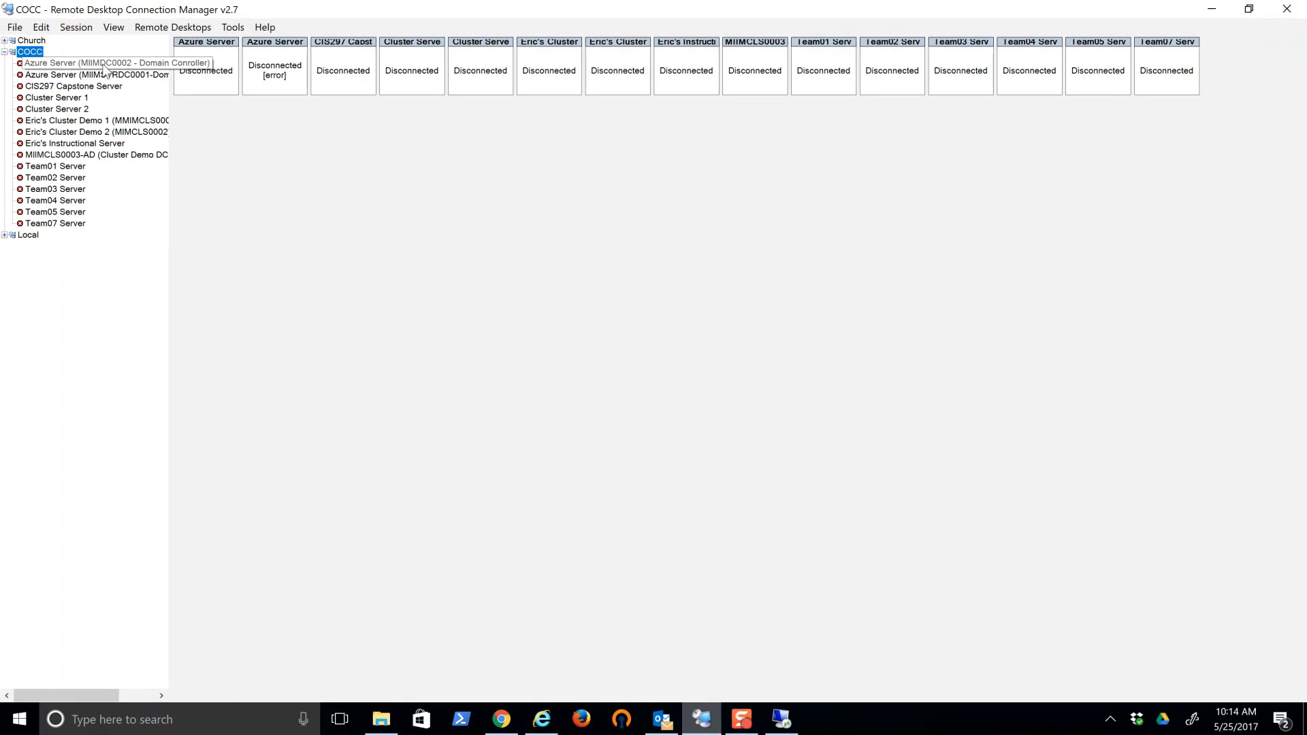
- Connect to the new Azure domain controller and choose to sign in with a different account
double_click(117, 62)
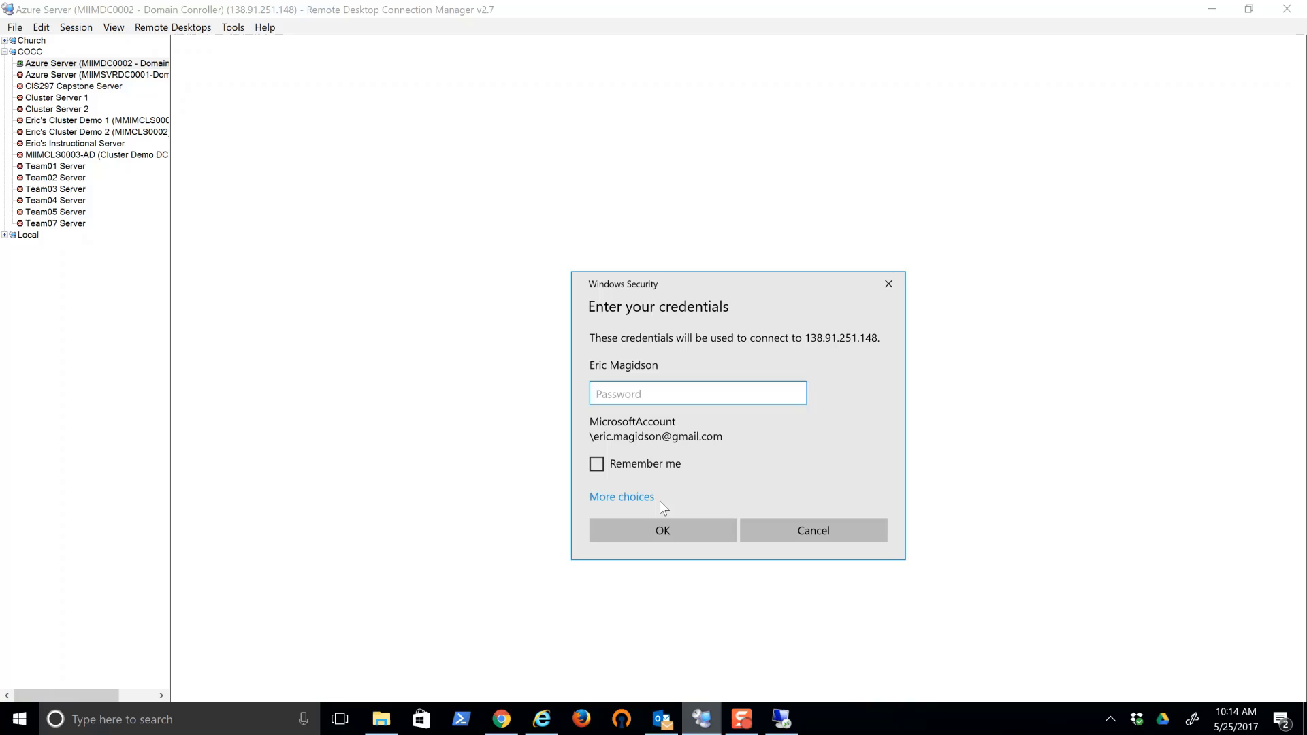
left_click(621, 496)
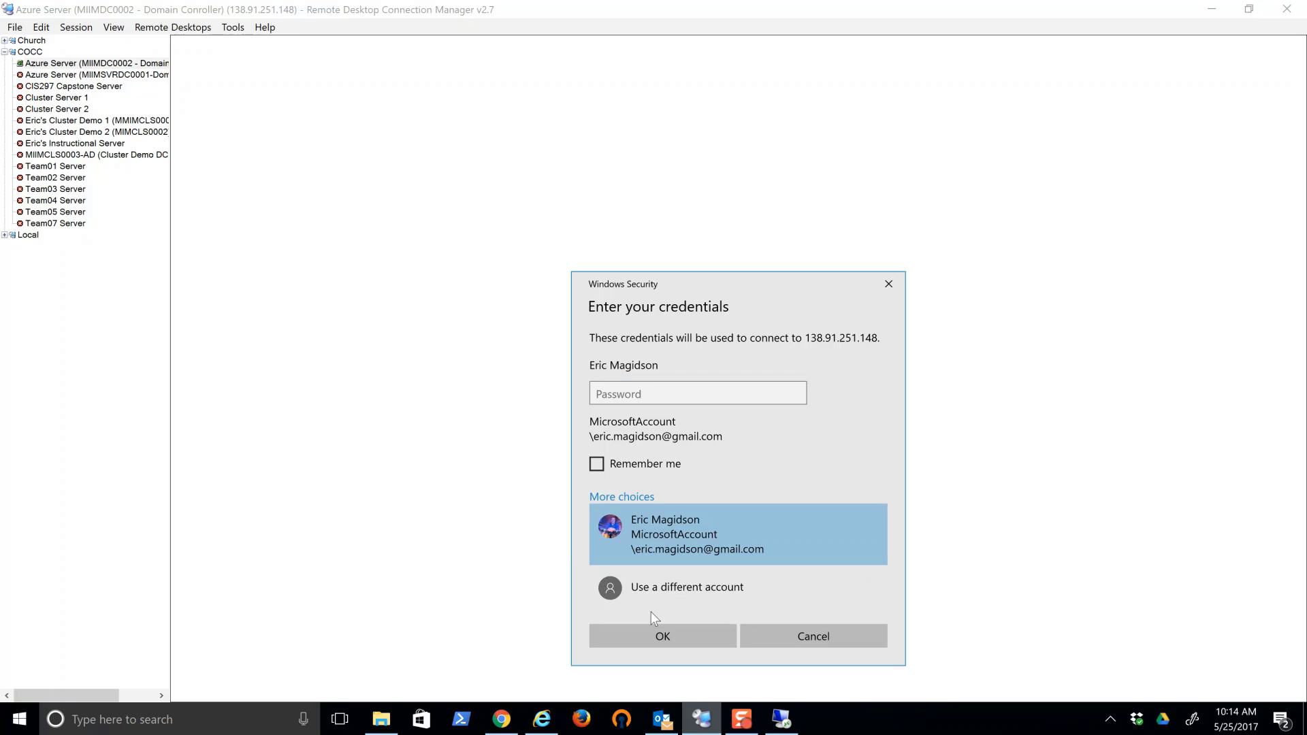
left_click(686, 587)
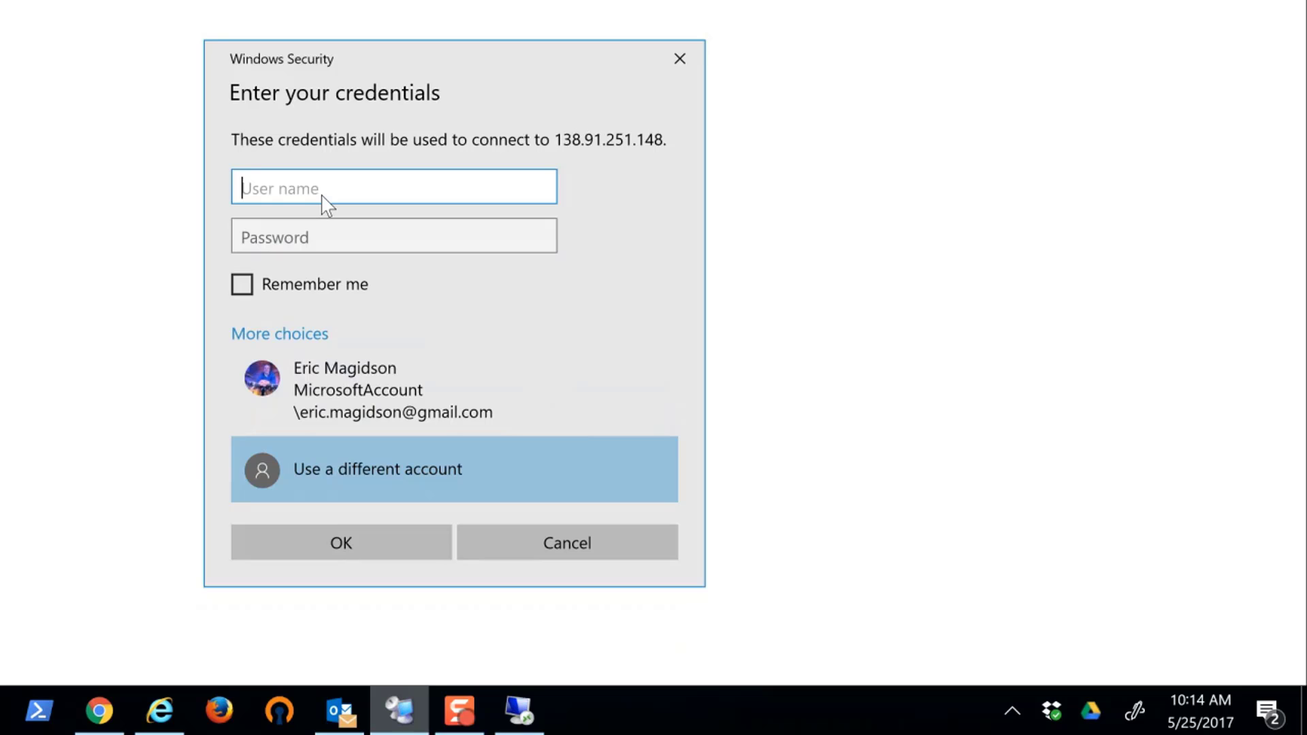
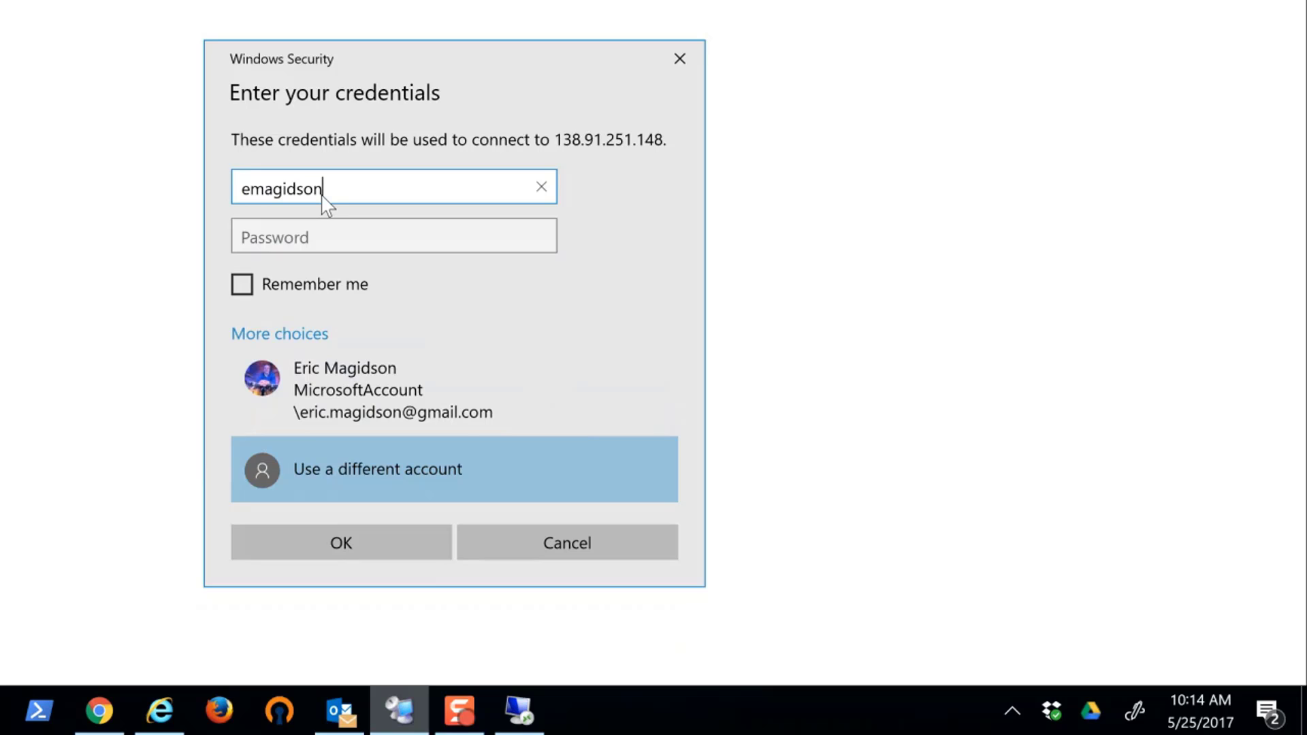
type("admin")
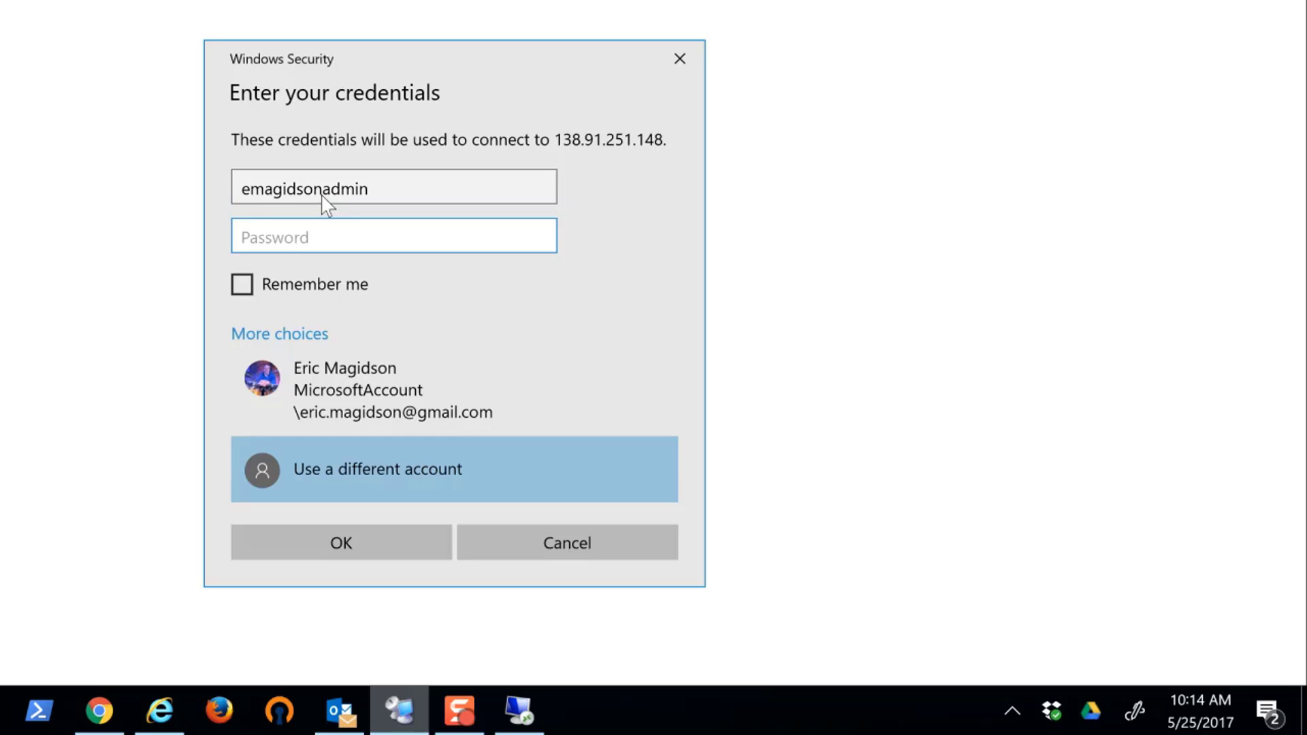
type("password")
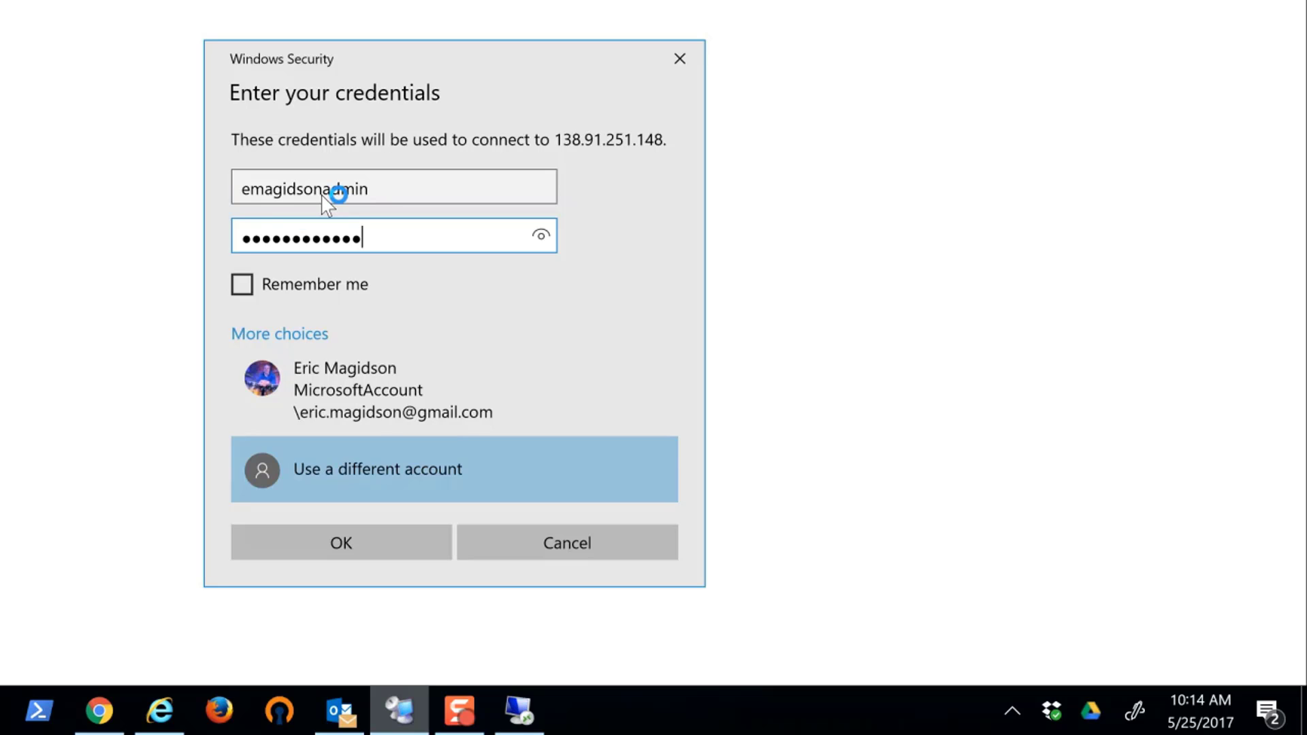
mouse_move(340, 543)
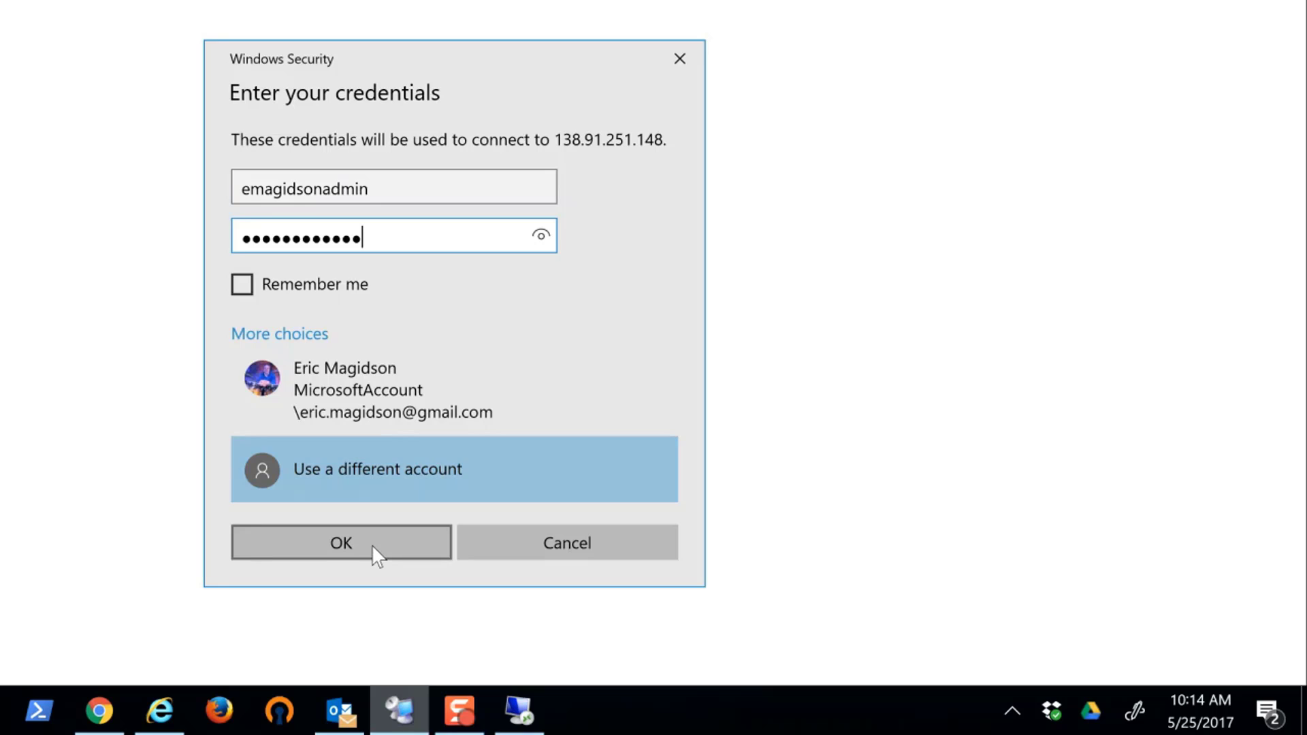
left_click(340, 543)
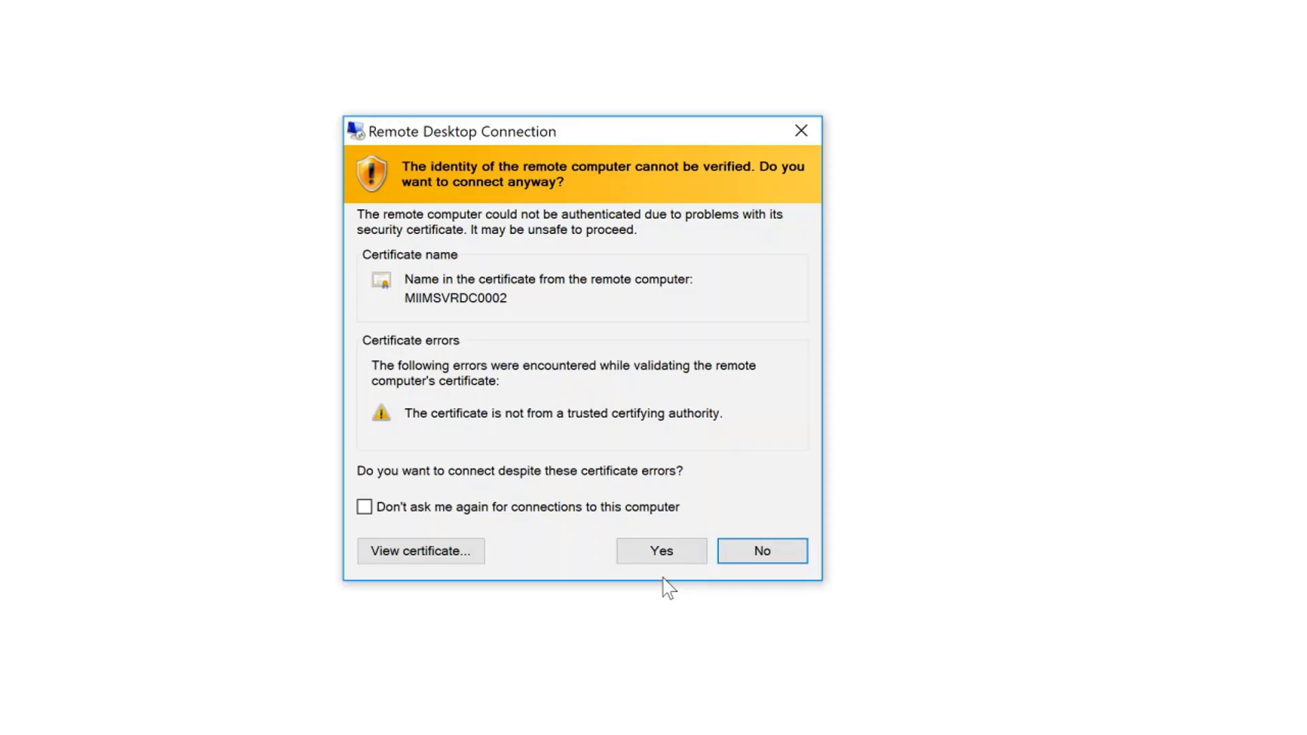
- Accept the certificate warning and wait for the remote Server Manager dashboard to load
left_click(659, 549)
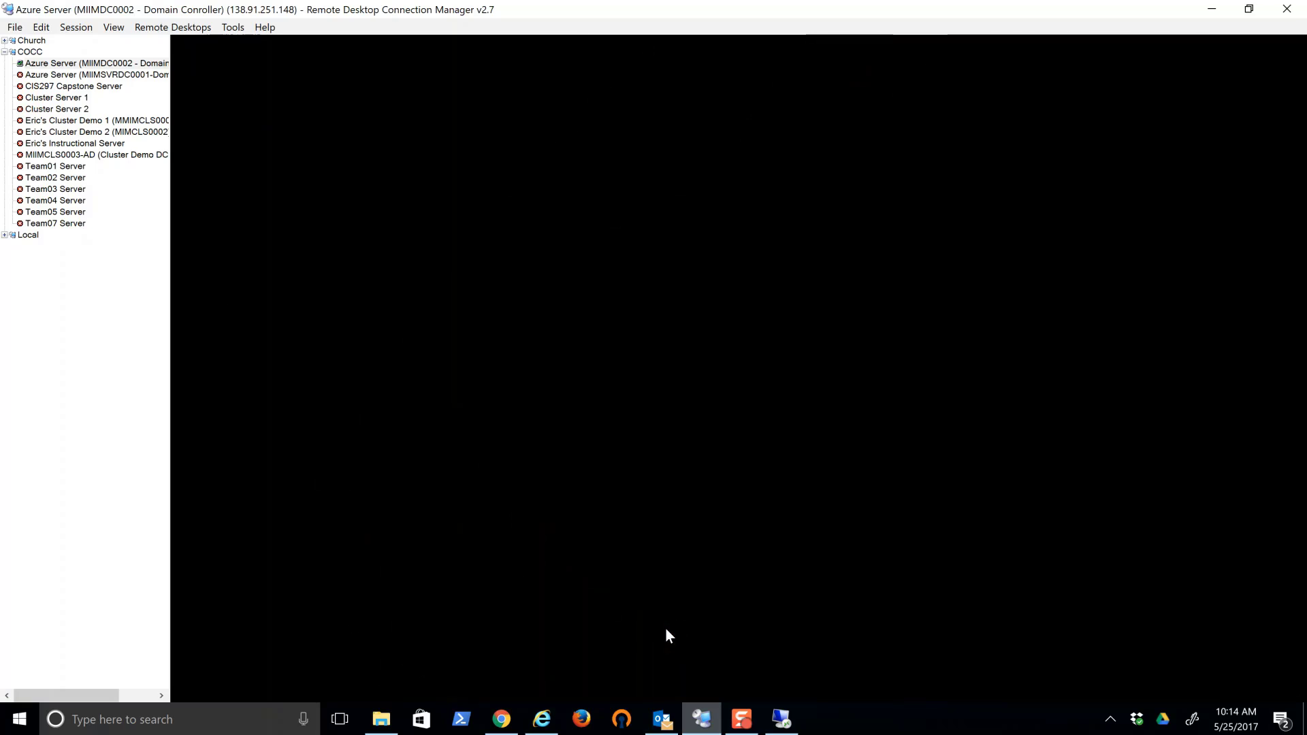
mouse_move(625, 626)
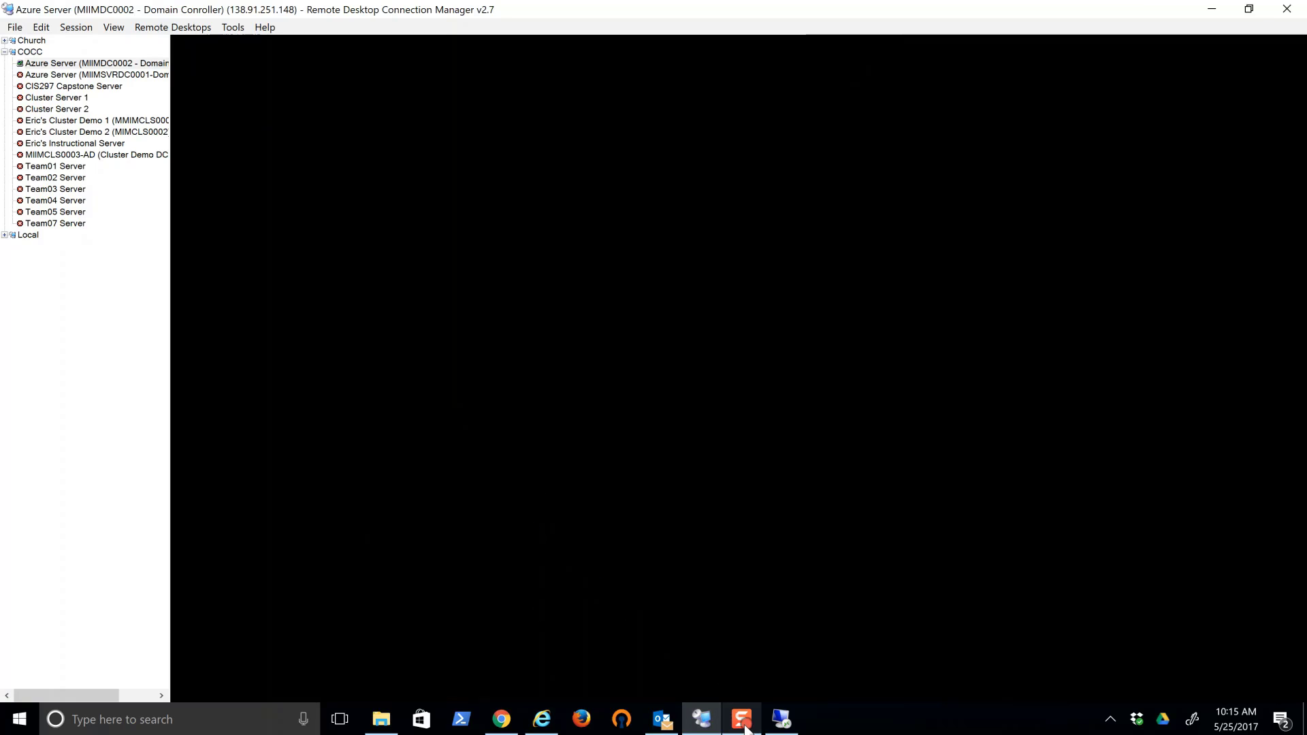
left_click(740, 718)
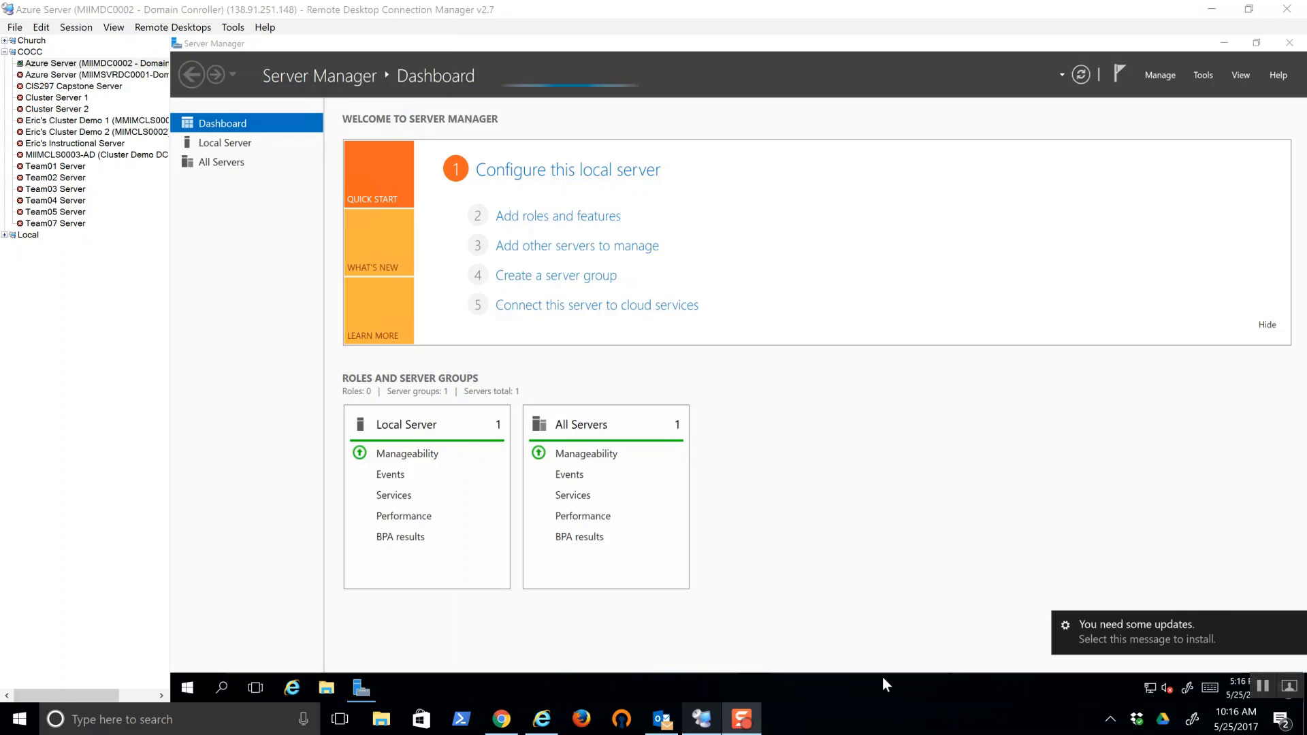